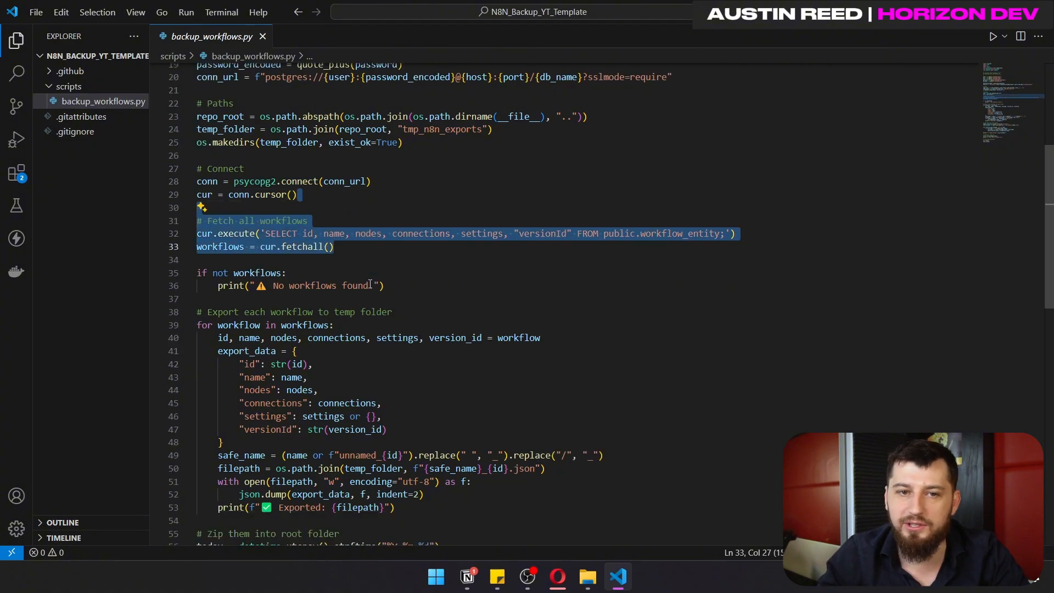
Highlight the fields exported for each workflow in the open file
scroll("down", 3)
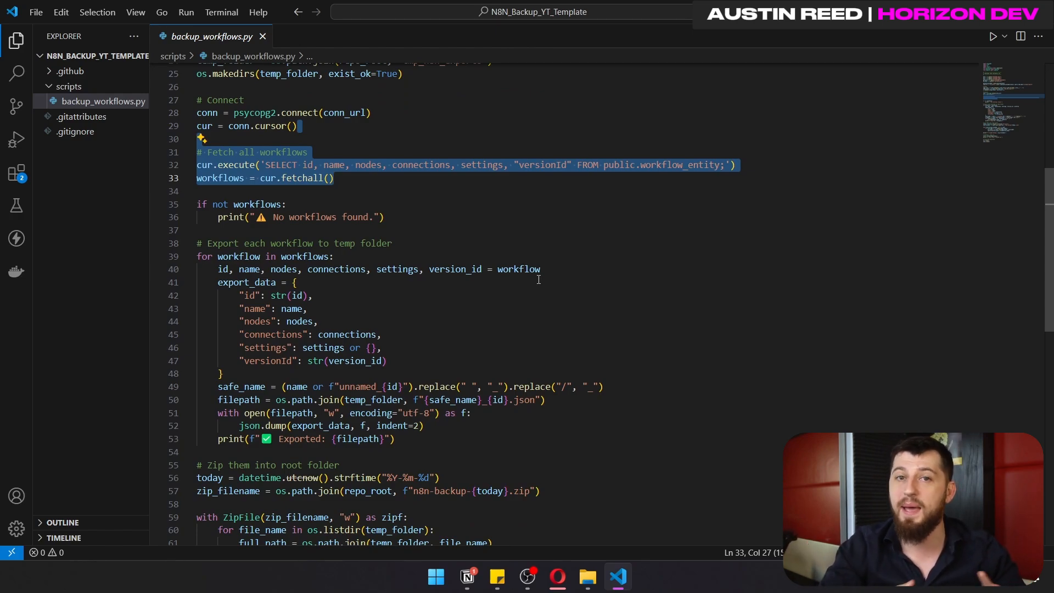
left_click(386, 216)
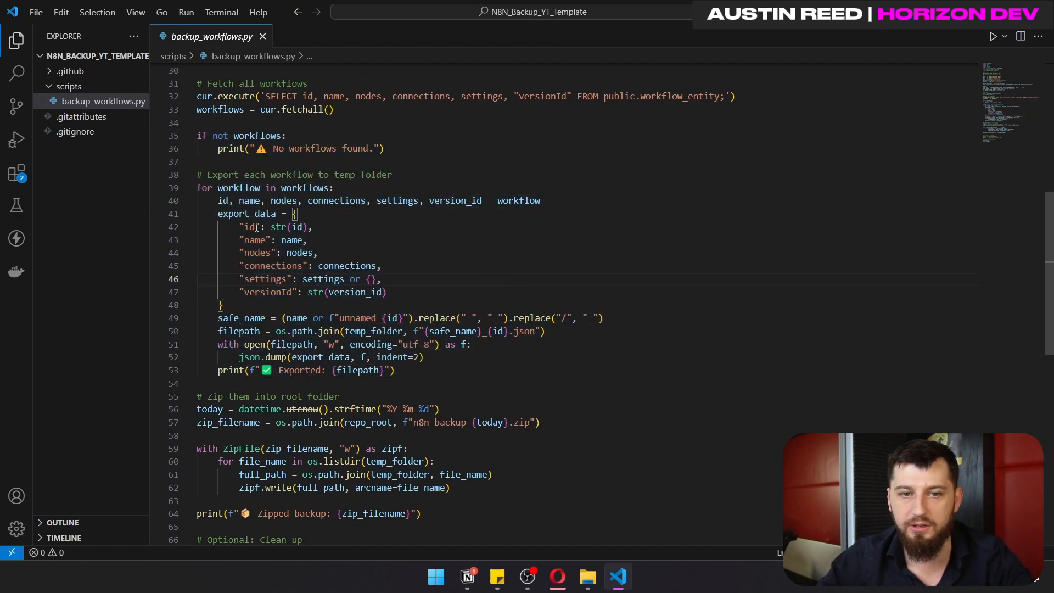
left_click_drag(240, 227, 363, 292)
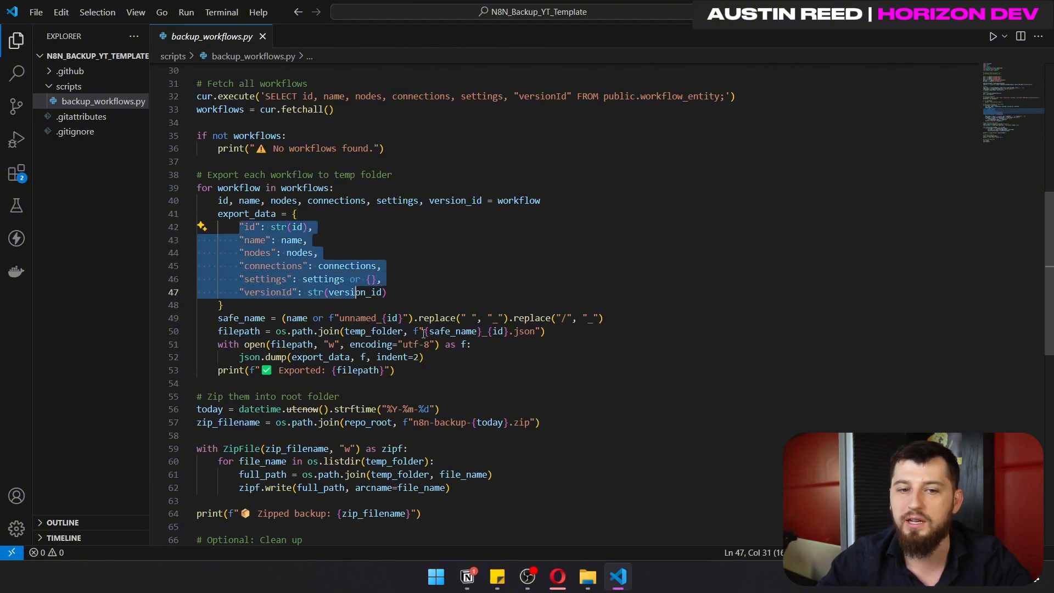
mouse_move(524, 309)
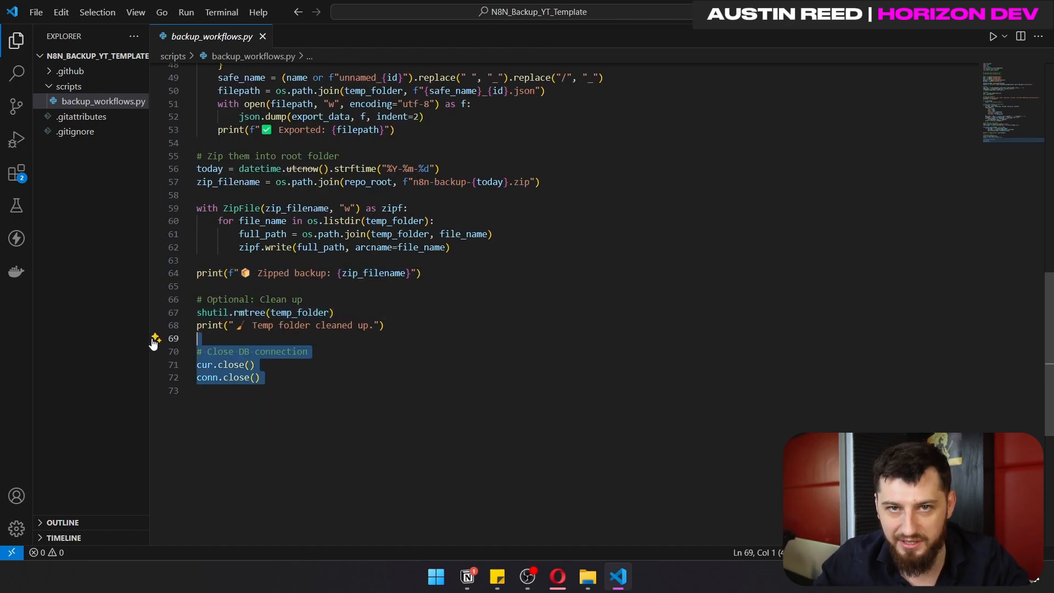
Open weekly-backup.yml and highlight the runner machine line and Python setup step
left_click(99, 87)
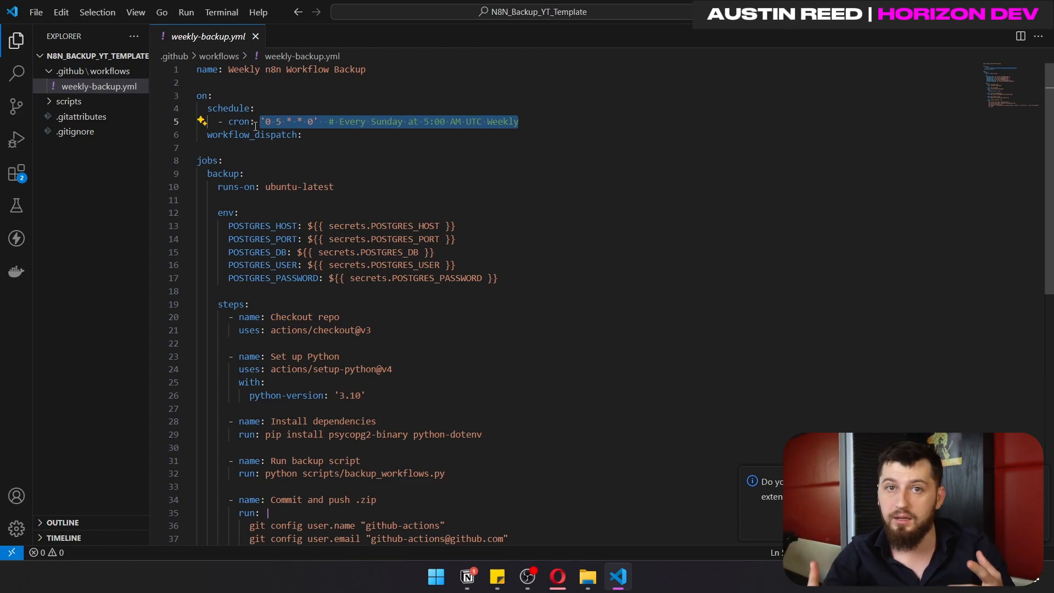
scroll("down", 3)
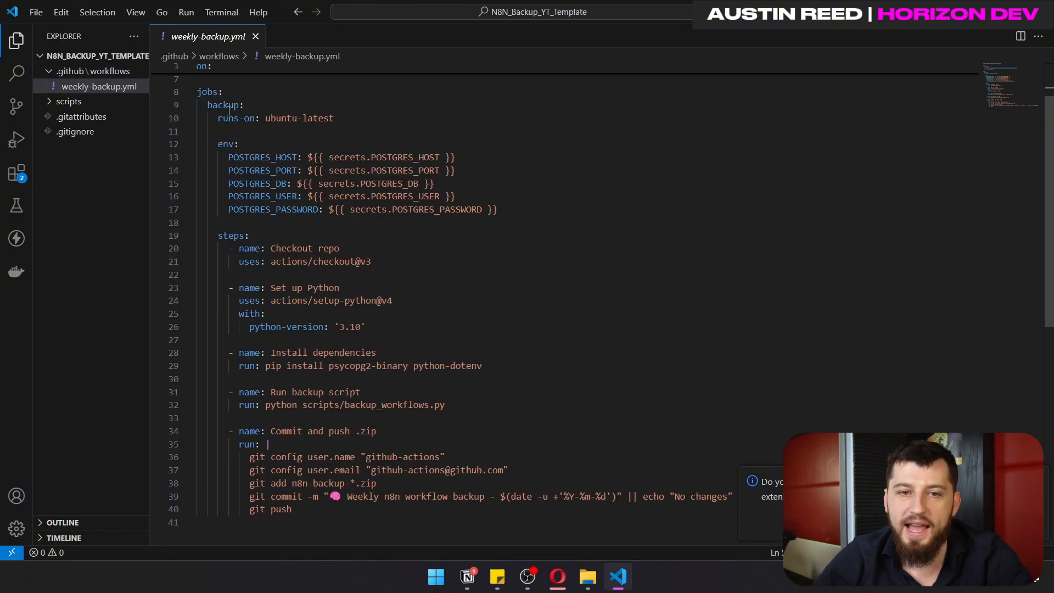
triple_click(276, 119)
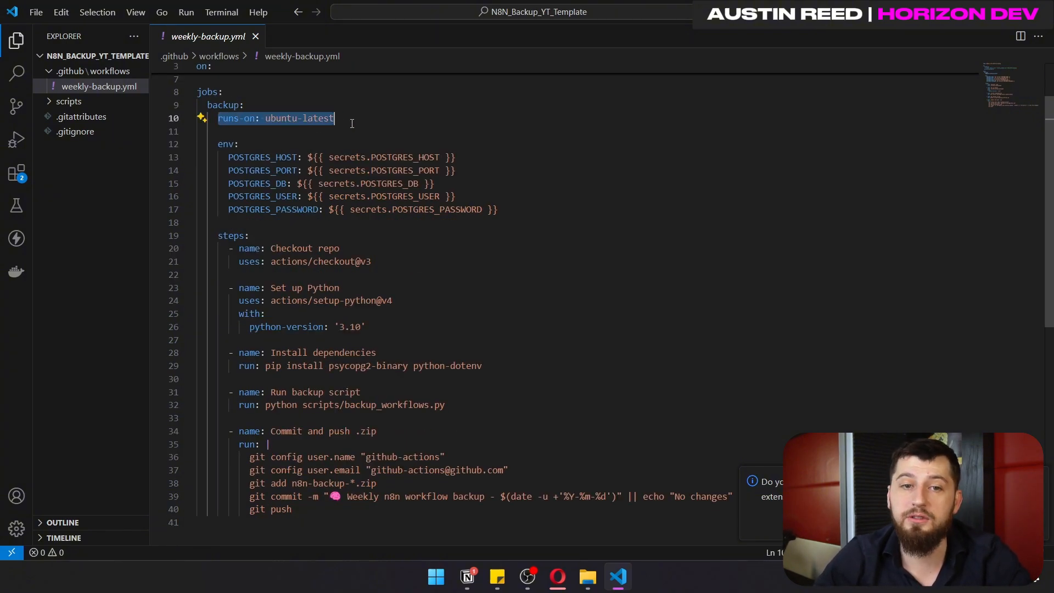
left_click_drag(334, 117, 497, 209)
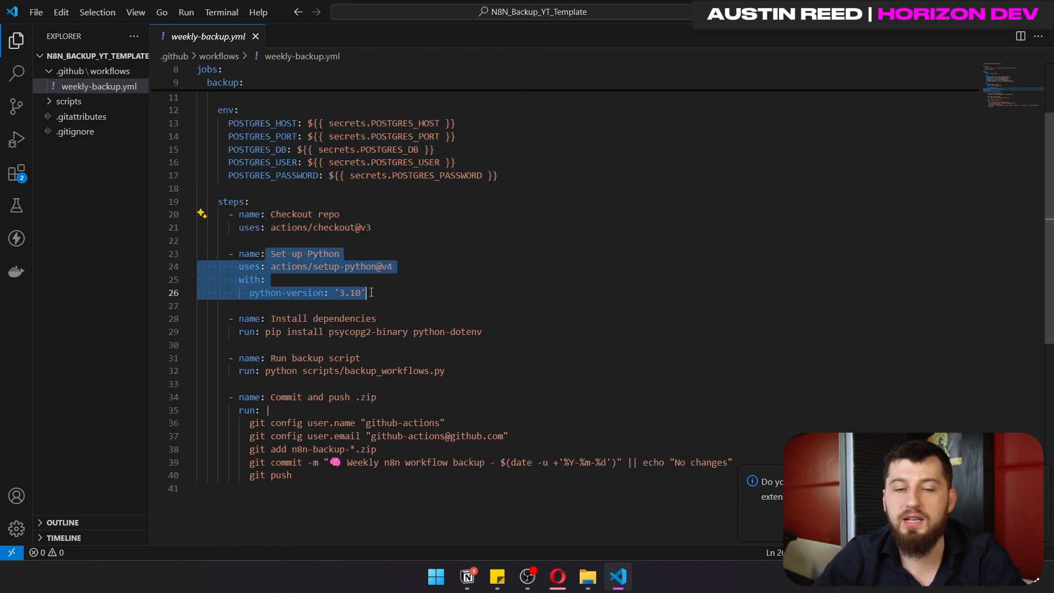
scroll("down", 3)
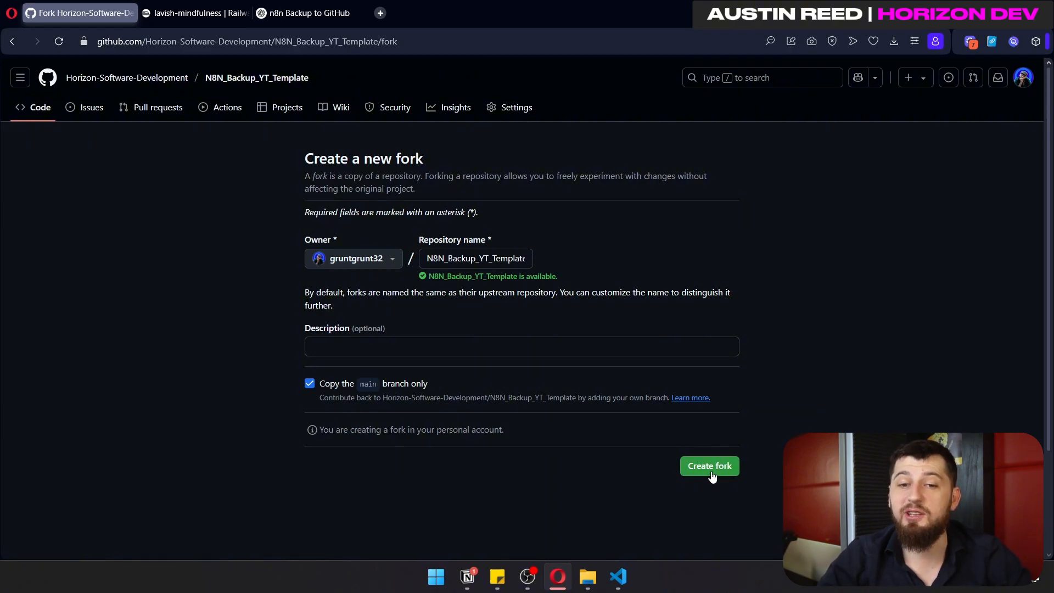
Fork the backup template repository into the personal account
left_click(709, 465)
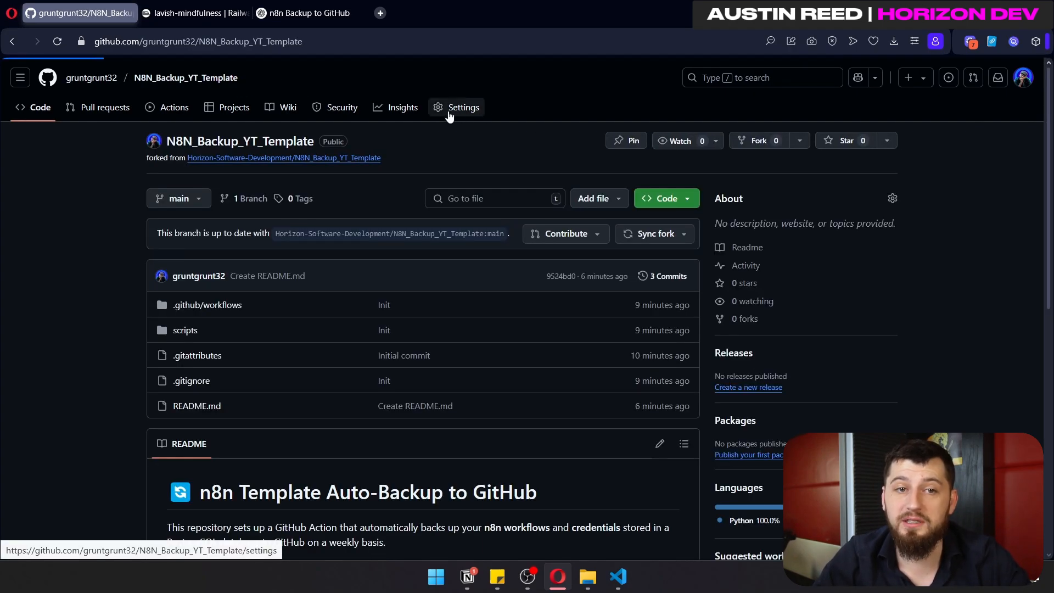
left_click(462, 107)
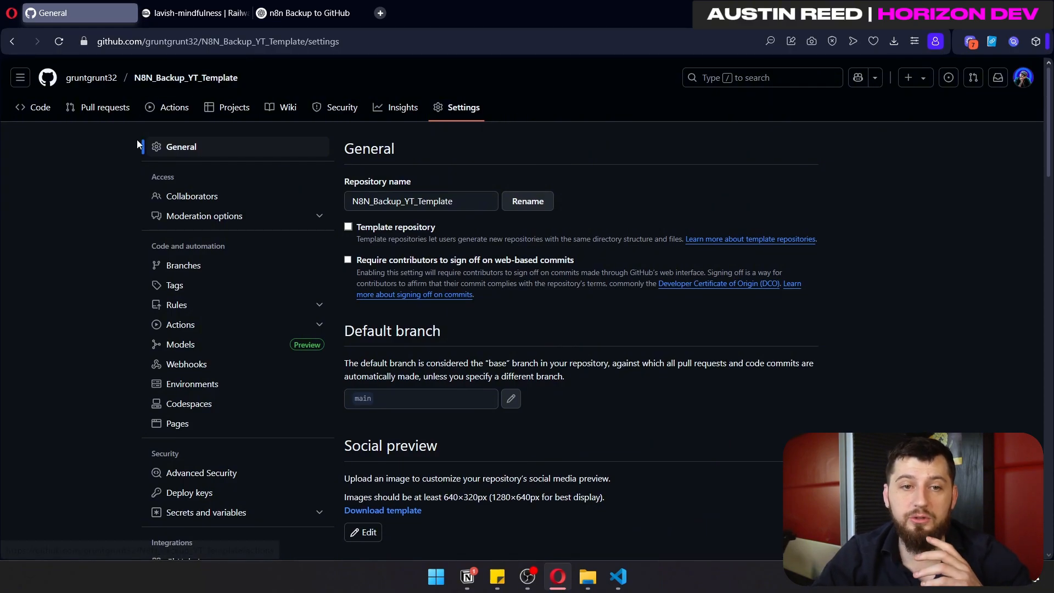
scroll("down", 3)
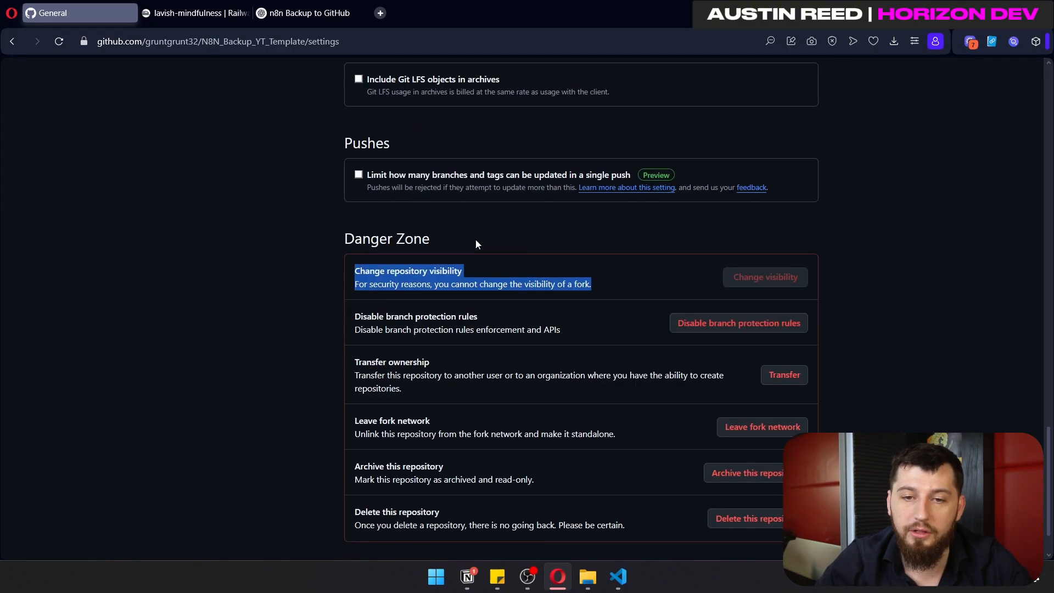
Leave the fork network, confirming with the repository name and authentication code
left_click(761, 426)
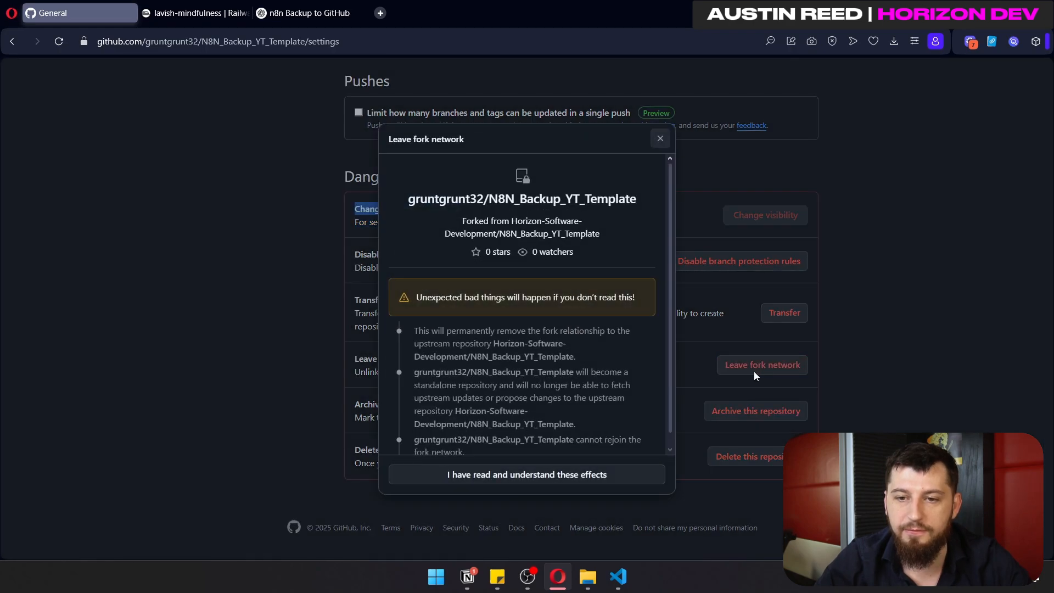
left_click(527, 474)
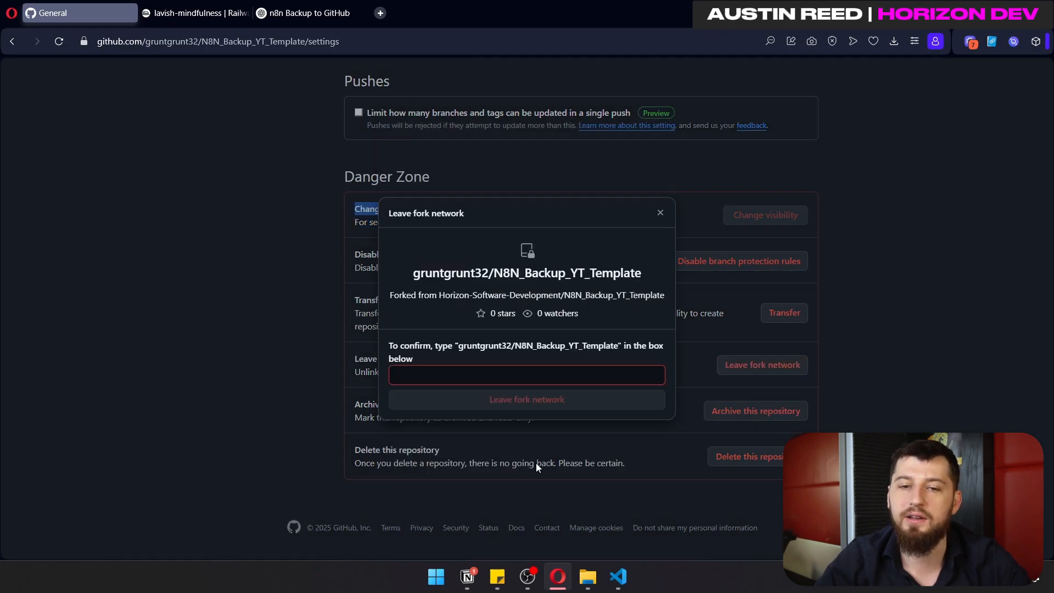
left_click_drag(460, 345, 576, 344)
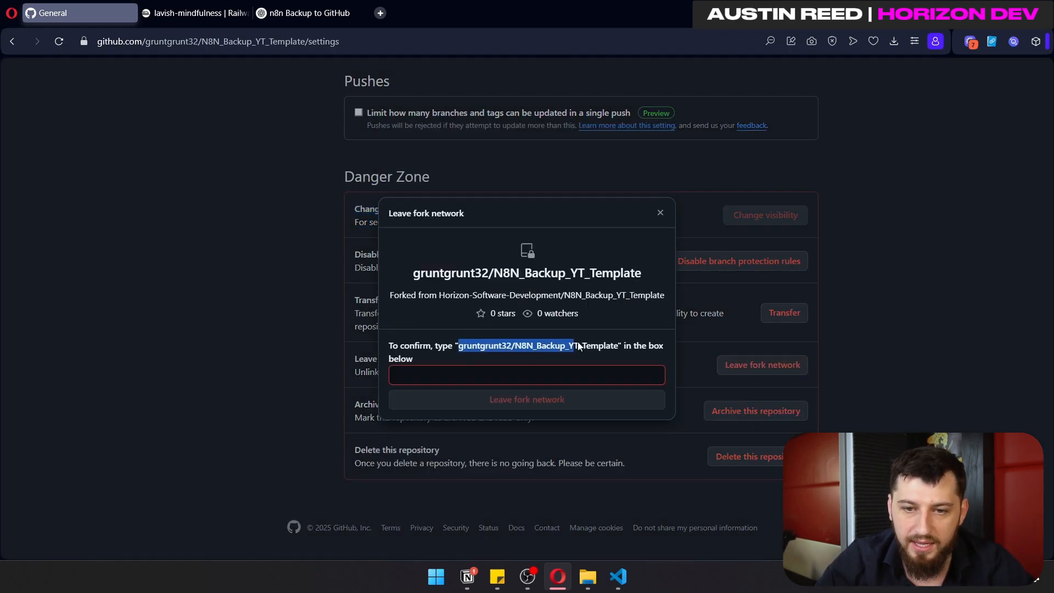
left_click(527, 399)
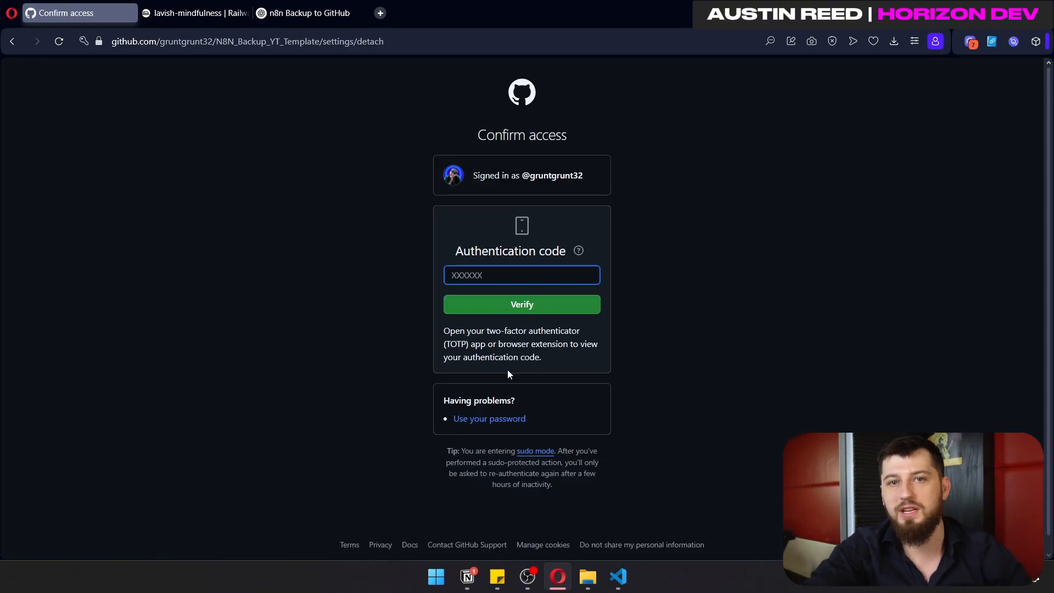
left_click(522, 303)
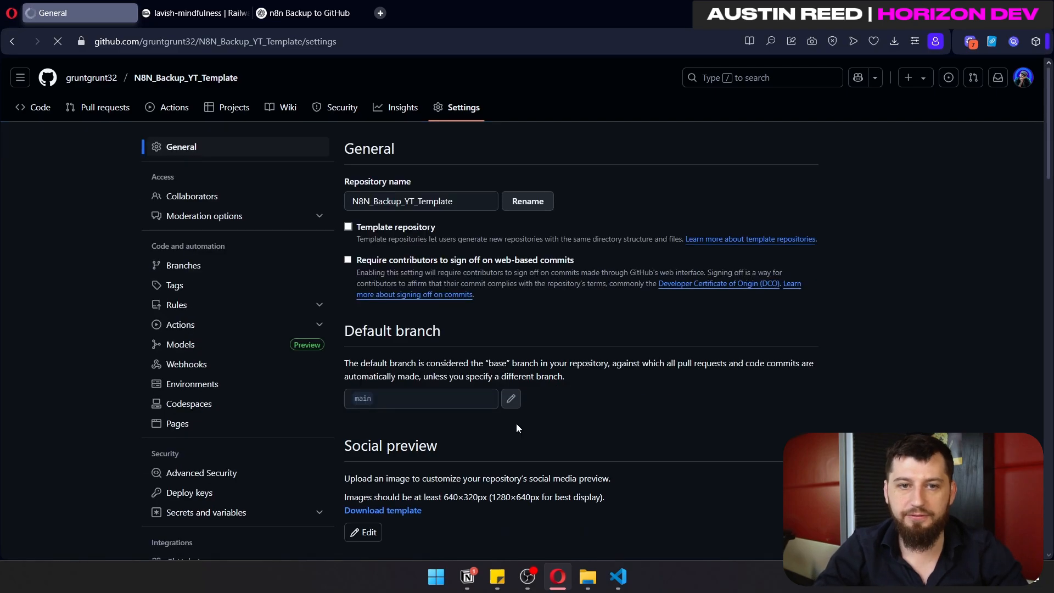
Change N8N_Backup_YT_Template's visibility to private, accepting the warnings
scroll("down", 3)
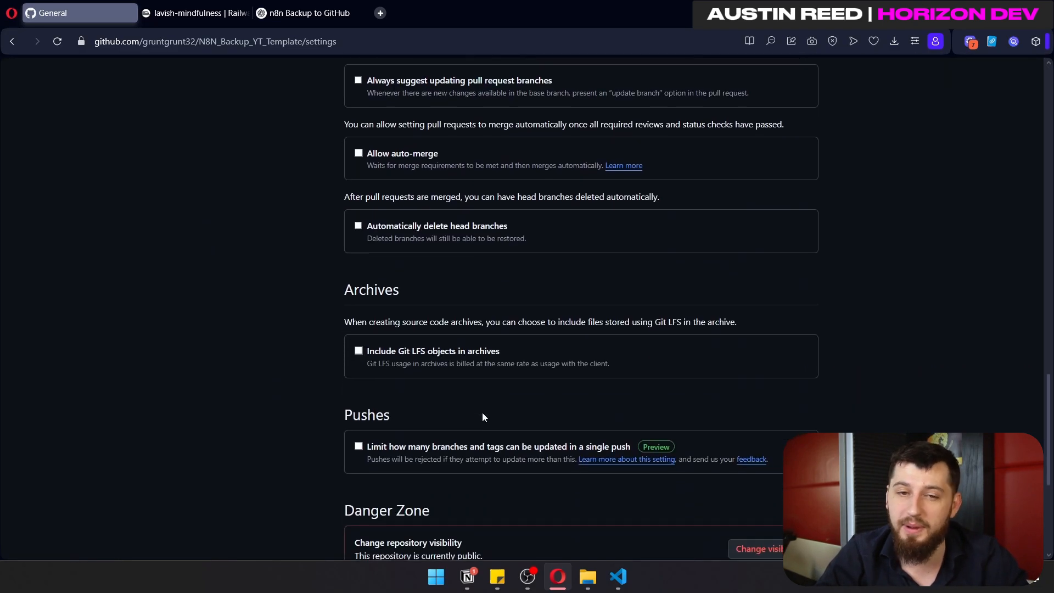
scroll("down", 3)
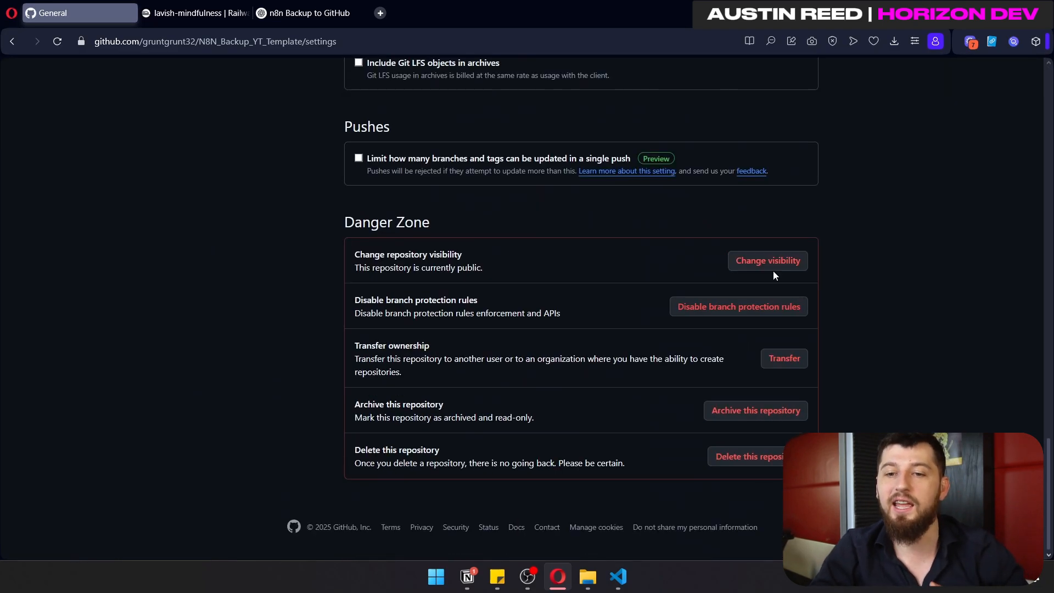
left_click(767, 260)
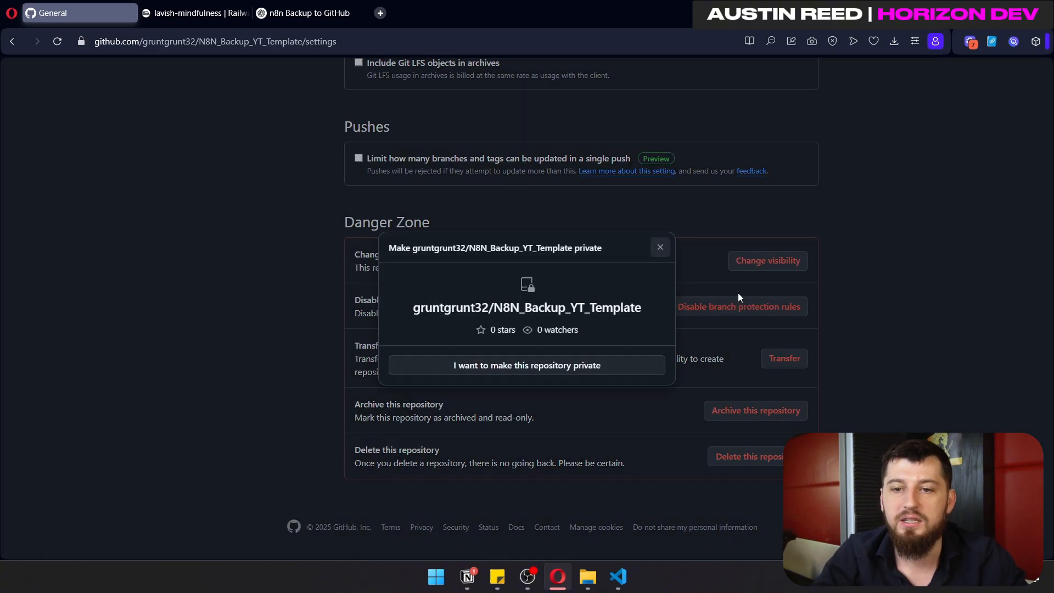
left_click(526, 365)
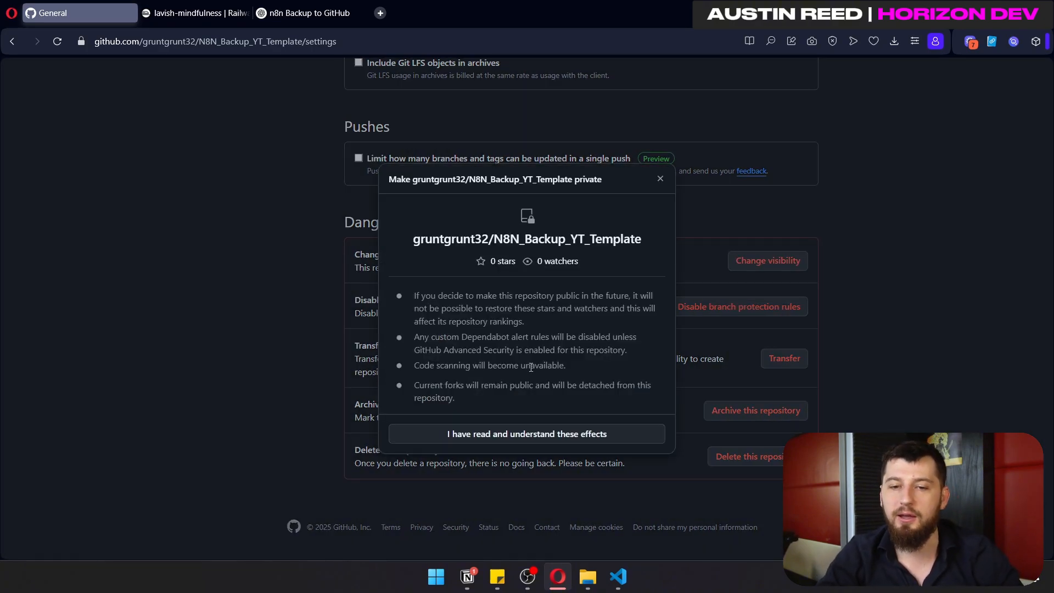
left_click(527, 434)
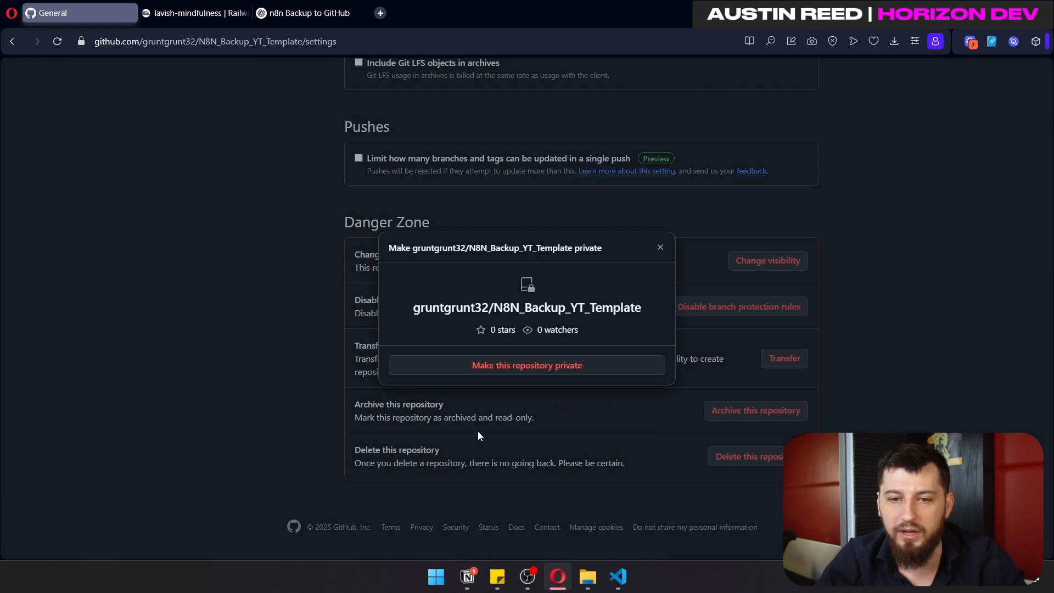
left_click(659, 248)
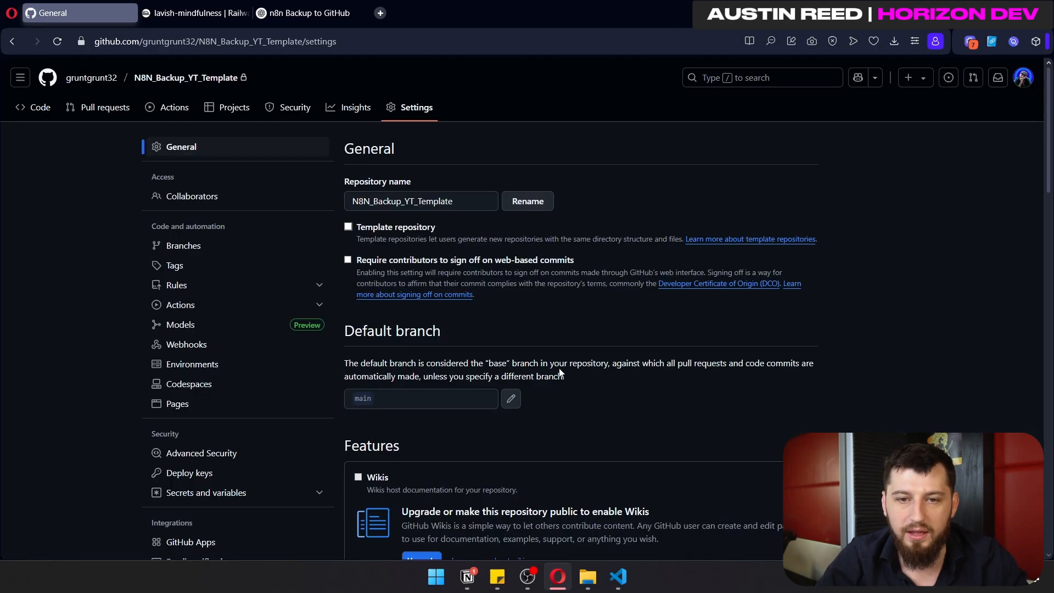
scroll("down", 3)
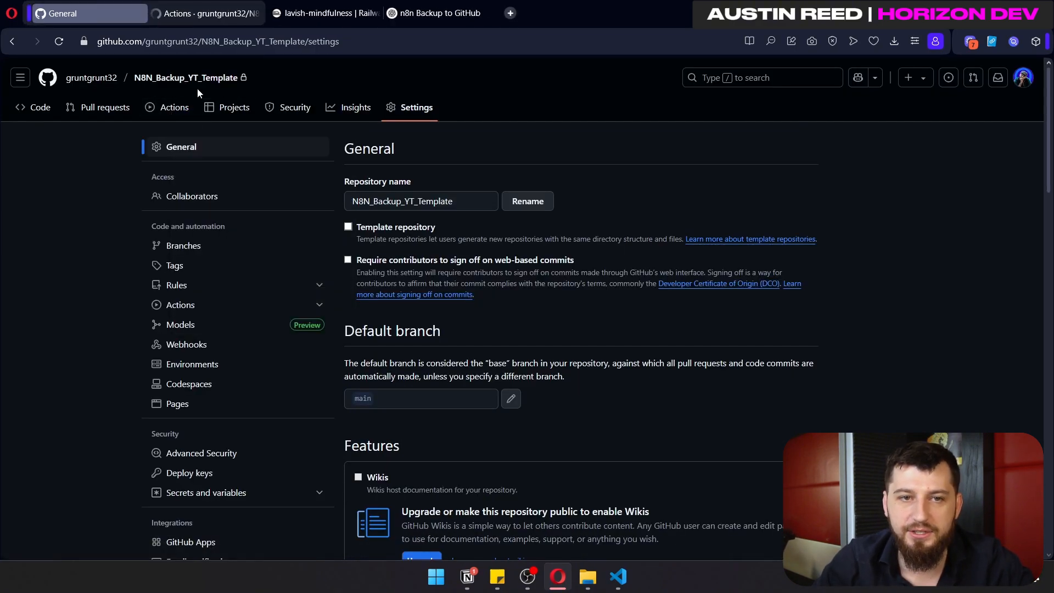
Enable Actions, open weekly-backup.yml, and select the POSTGRES_HOST and POSTGRES_PASSWORD names
left_click(173, 107)
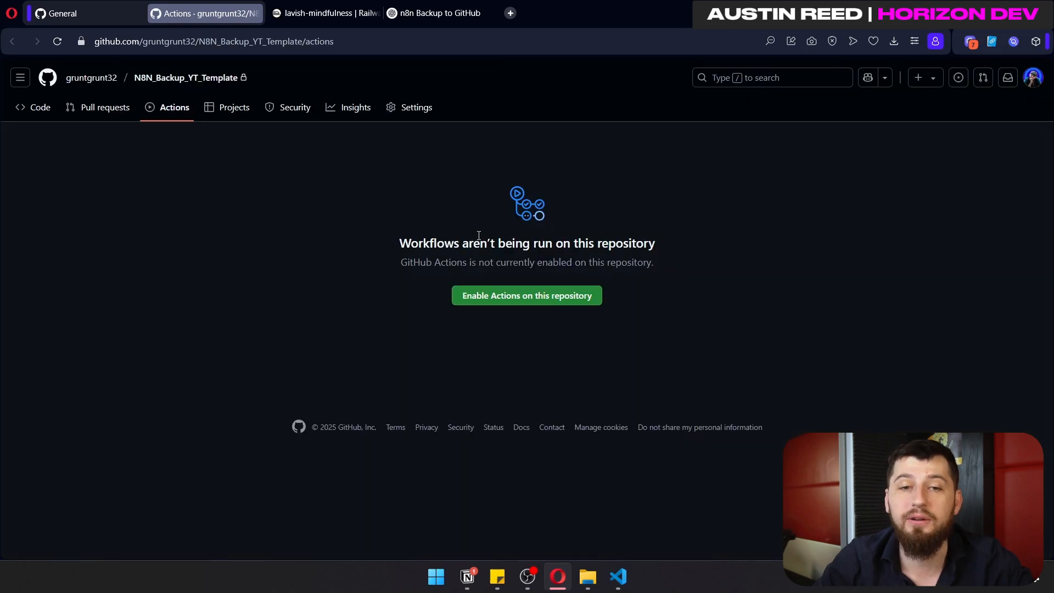
left_click(527, 295)
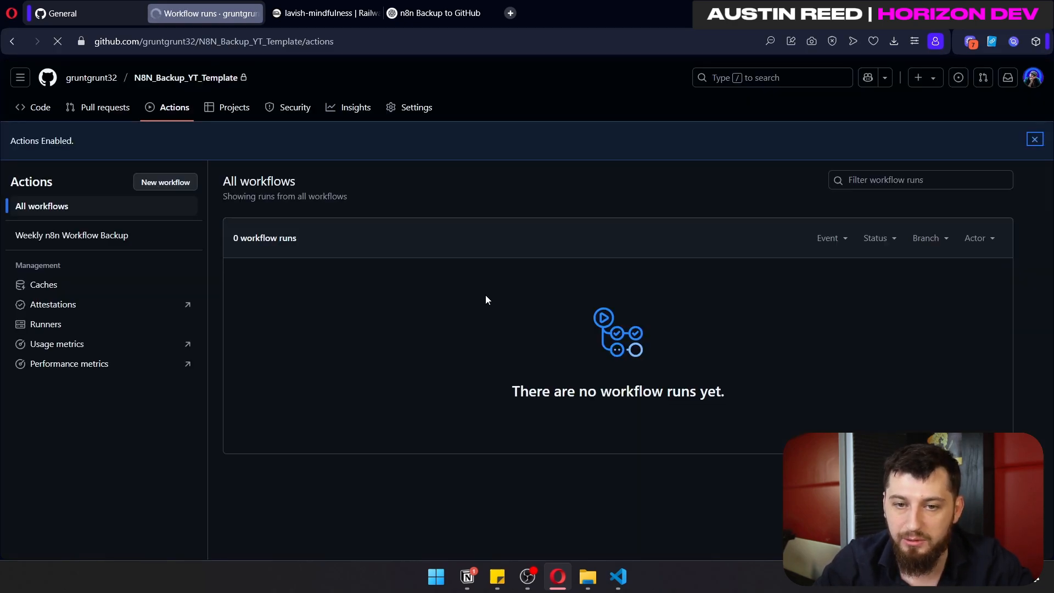
left_click(72, 234)
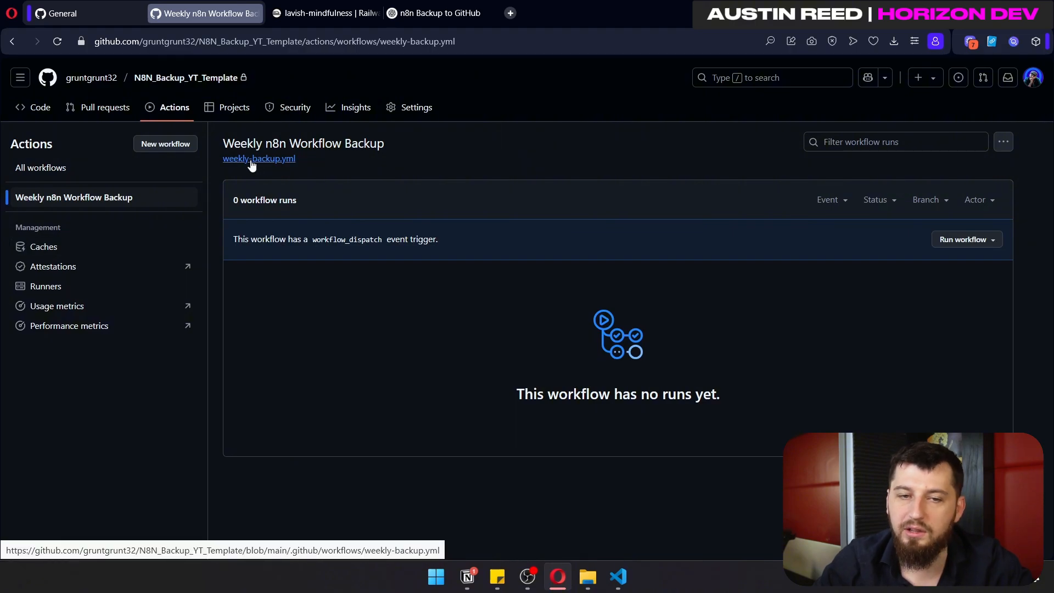
left_click(259, 159)
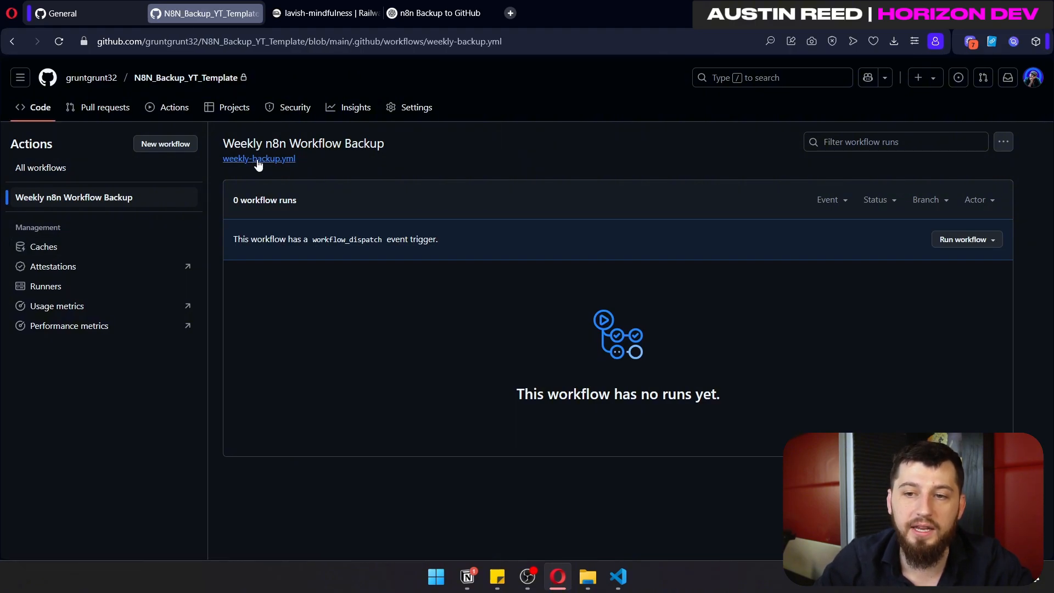
left_click(259, 158)
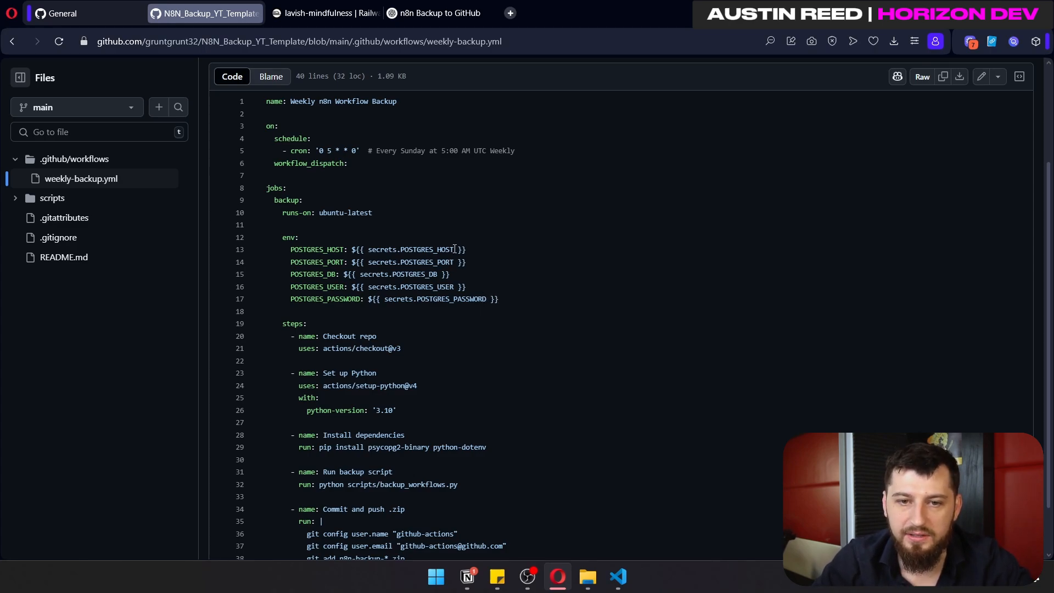
double_click(427, 249)
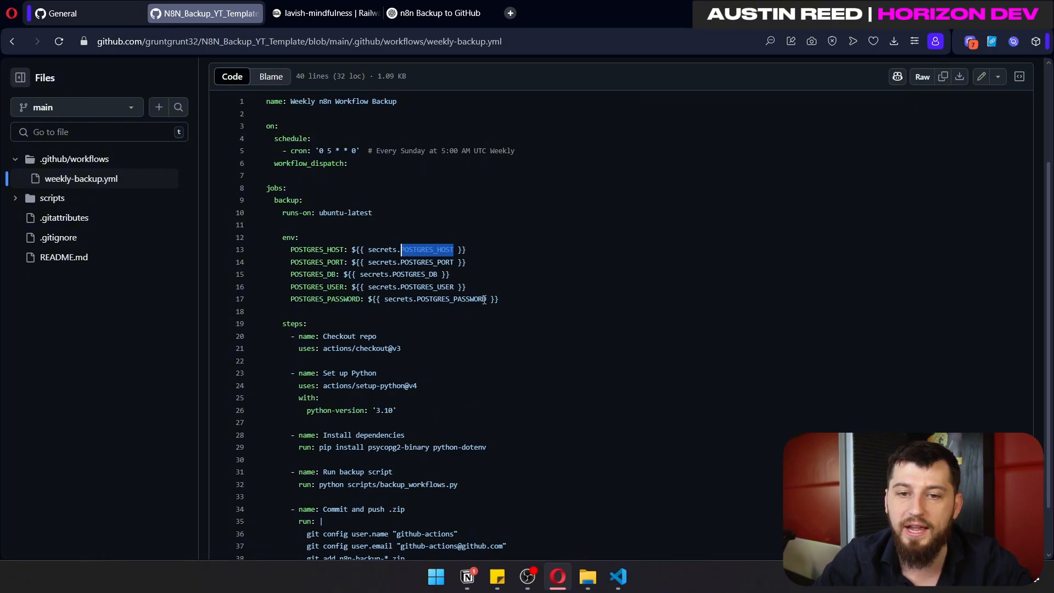
double_click(454, 299)
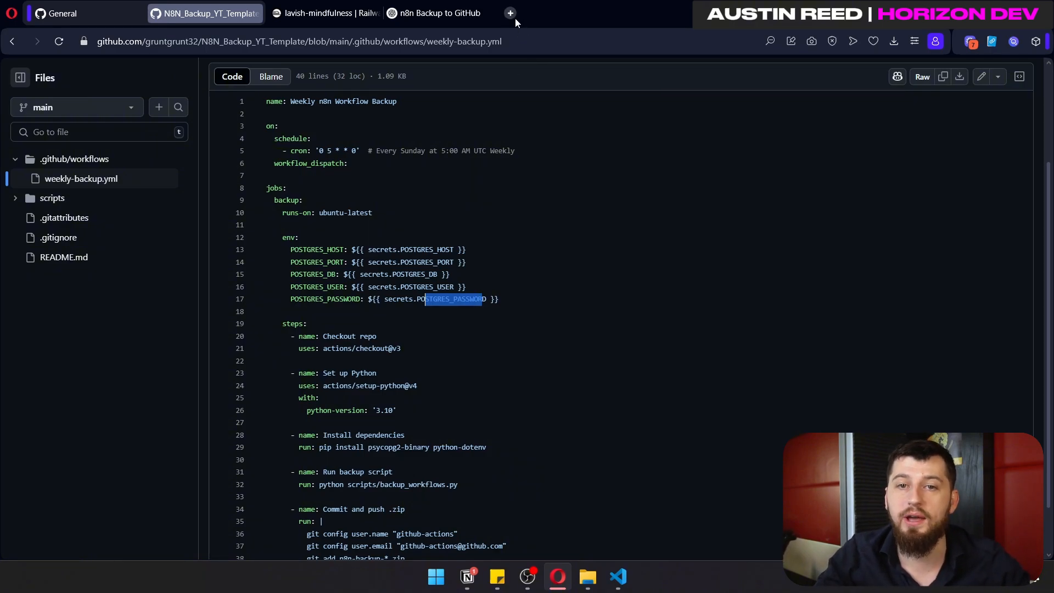
Open a new Speed Dial tab in Opera
left_click(510, 13)
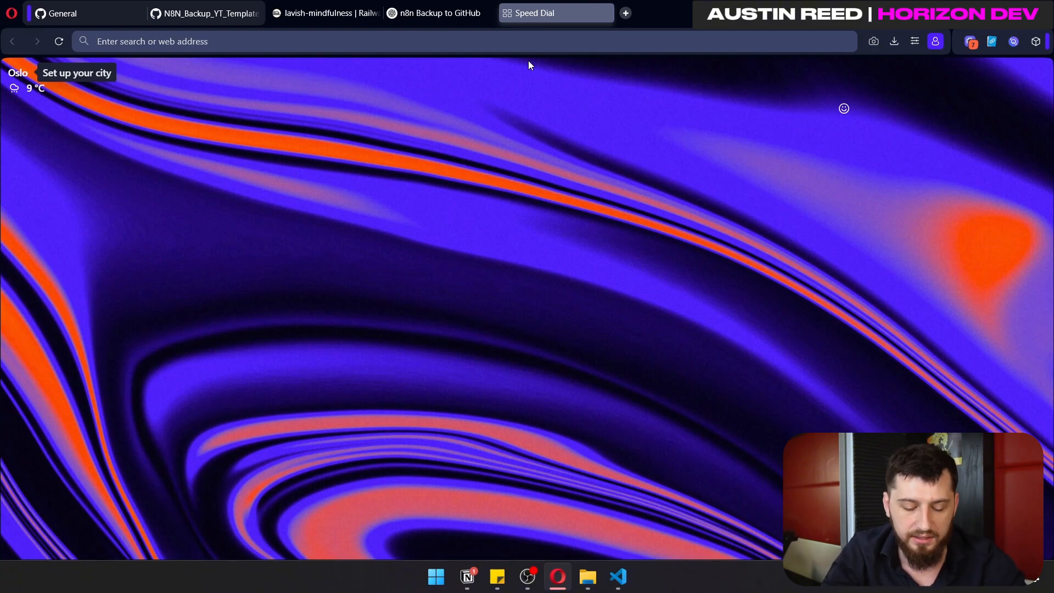
Check Railway's Postgres networking settings for the TCP proxy host and port 5432
left_click(326, 13)
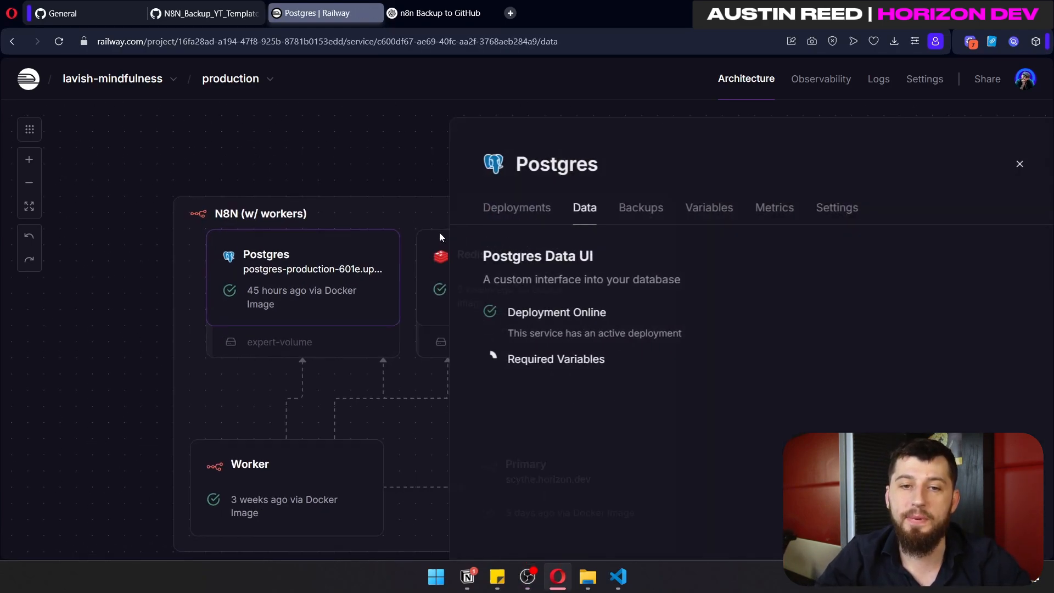
left_click(826, 207)
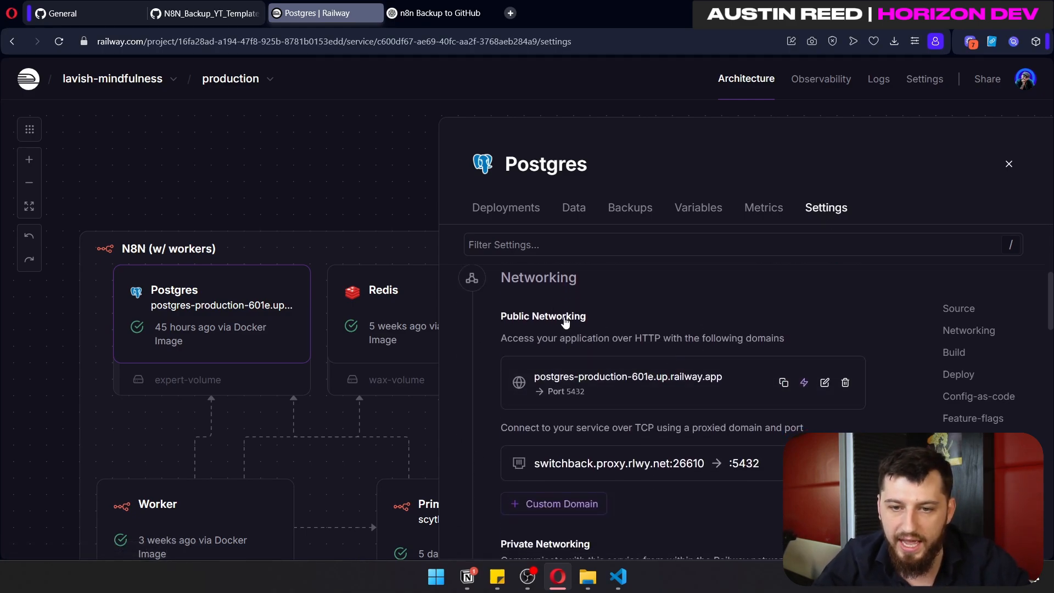
mouse_move(541, 438)
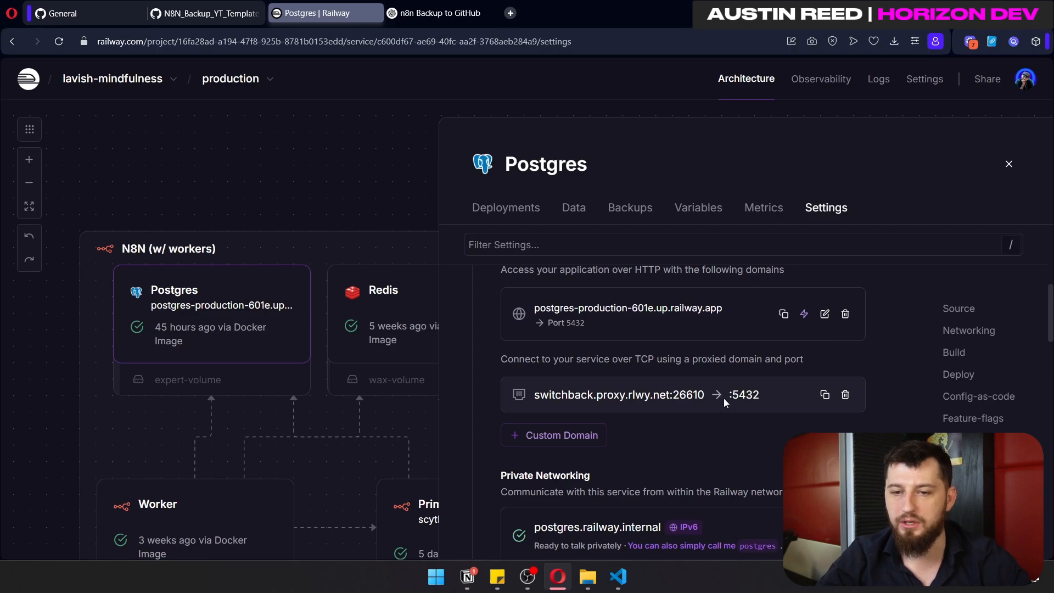
left_click_drag(634, 358, 695, 359)
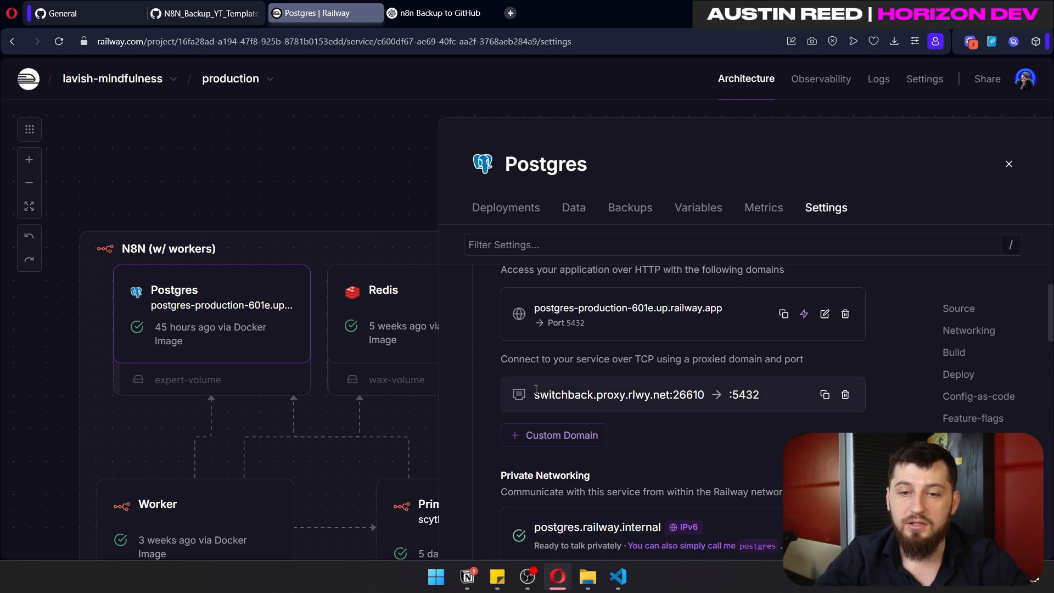
double_click(618, 395)
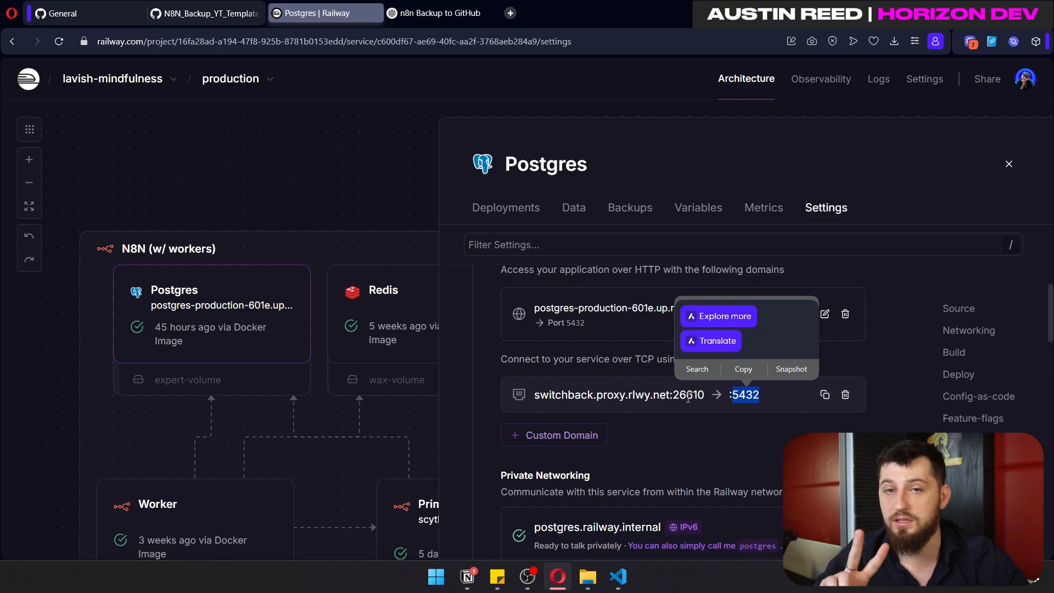
left_click(195, 13)
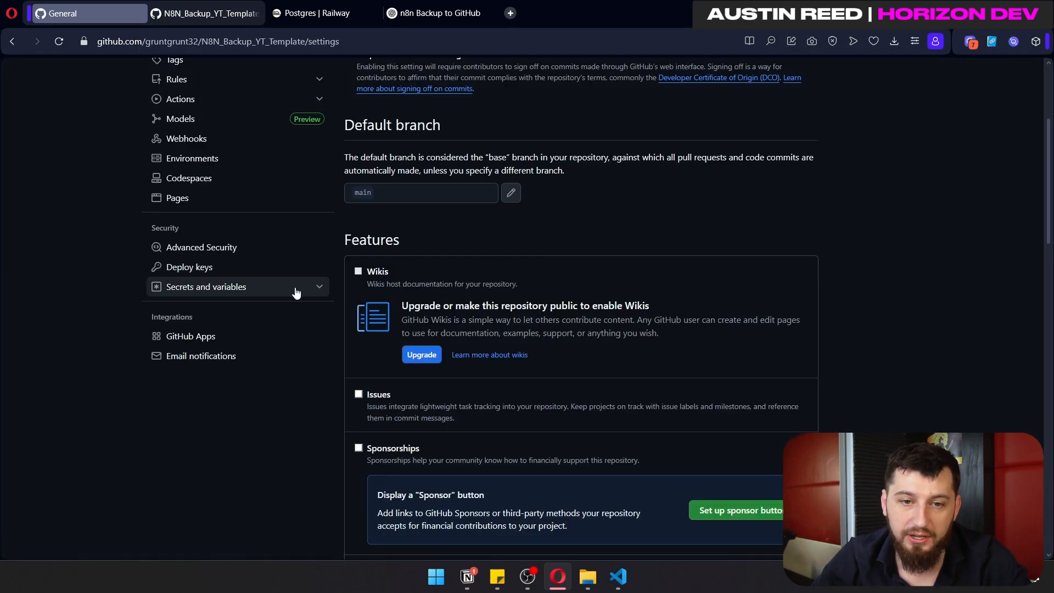
Add POSTGRES_HOST and POSTGRES_PORT repository secrets with Railway's proxy host and port
left_click(207, 286)
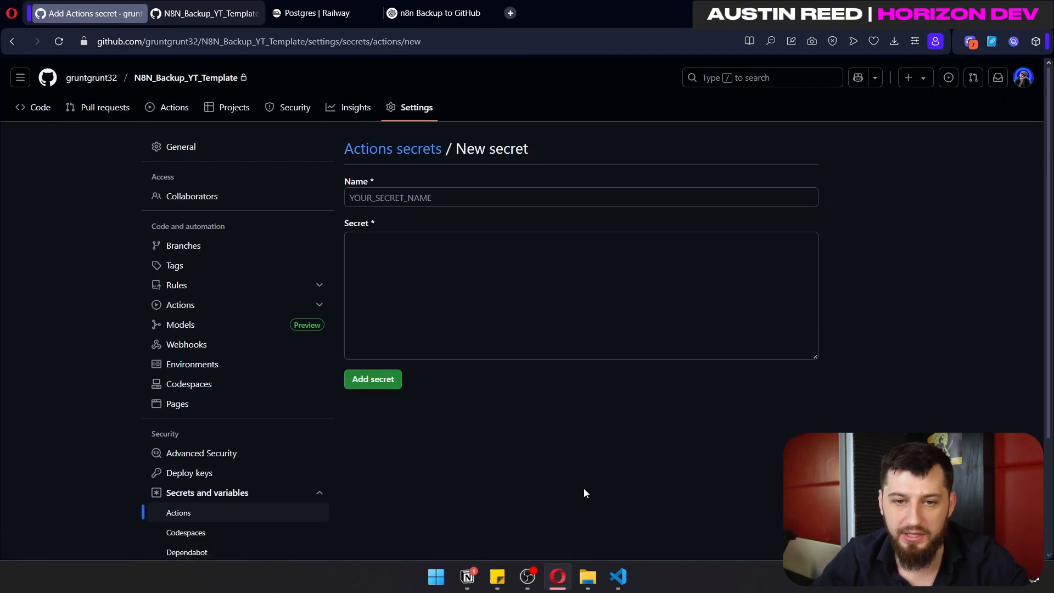
left_click(205, 12)
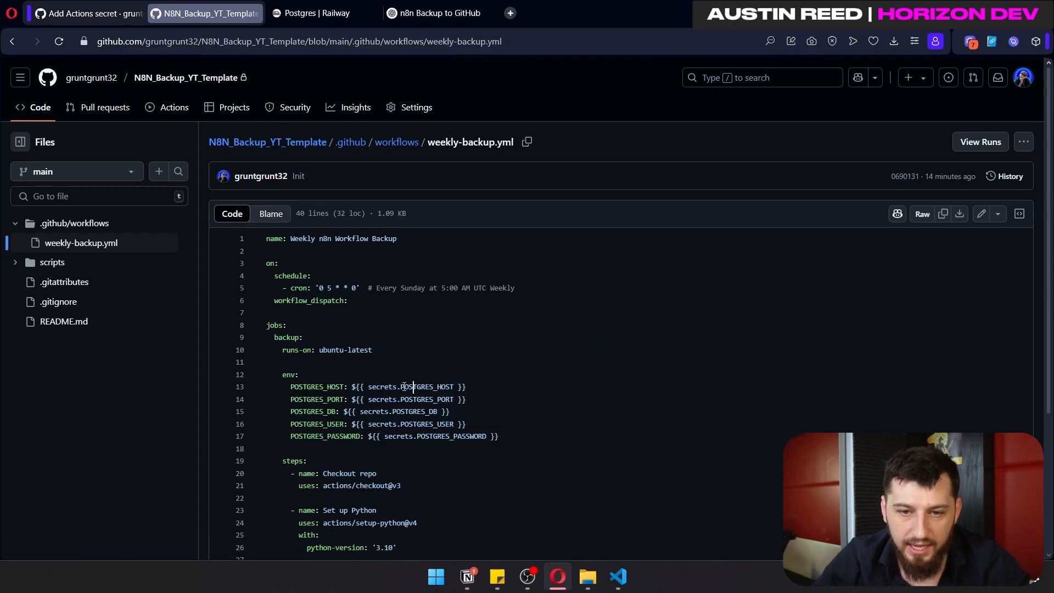
double_click(427, 387)
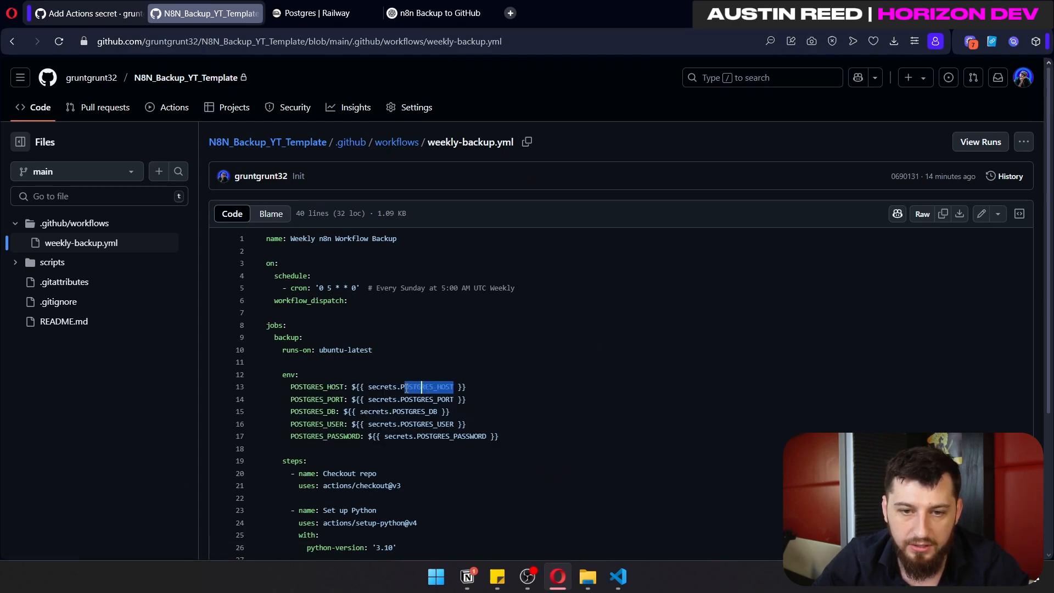
left_click(324, 13)
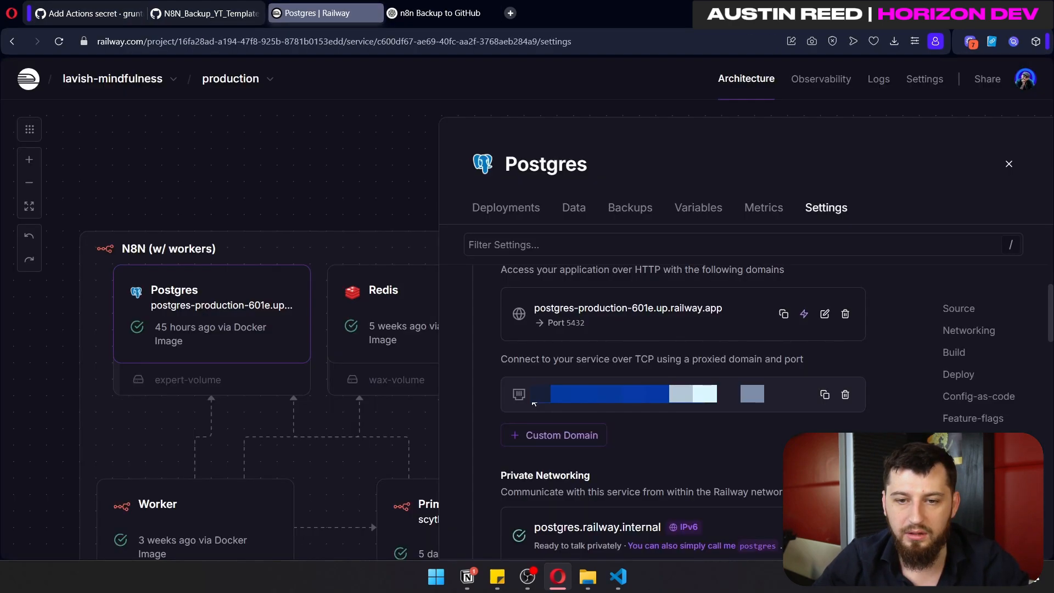
left_click(86, 12)
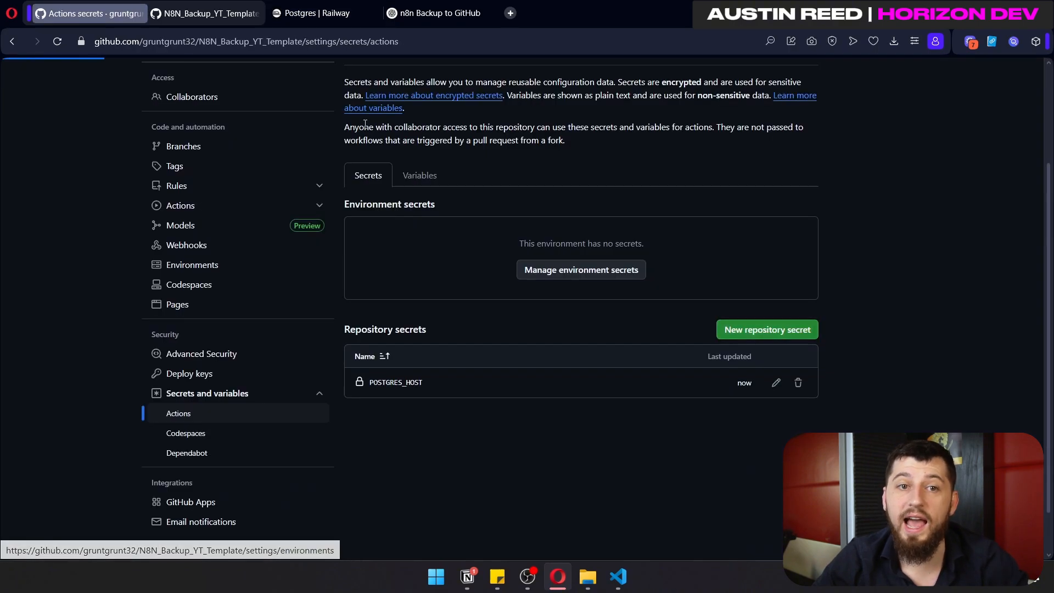
left_click(205, 13)
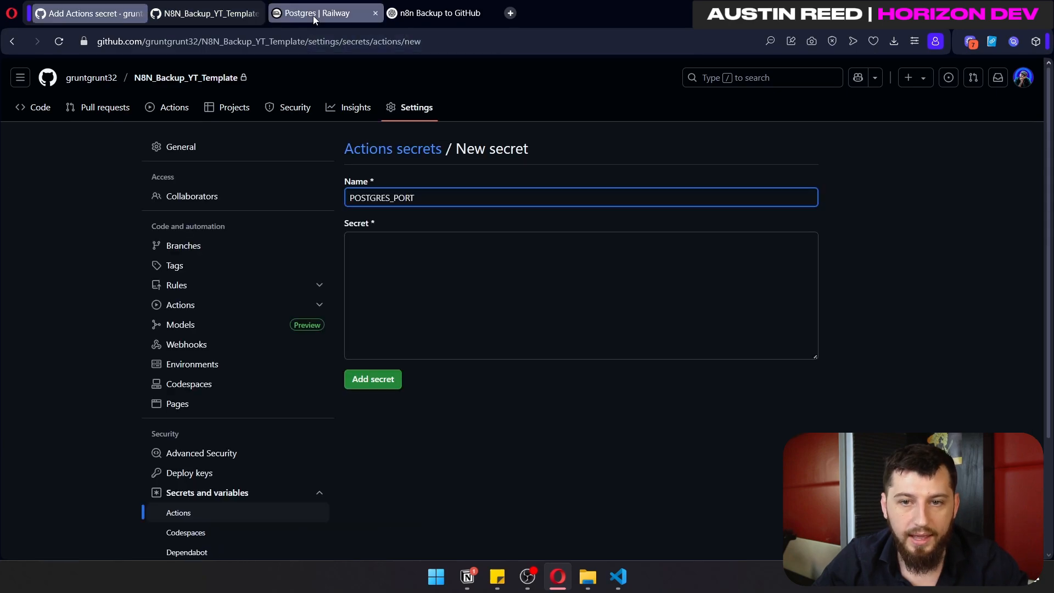
left_click(326, 13)
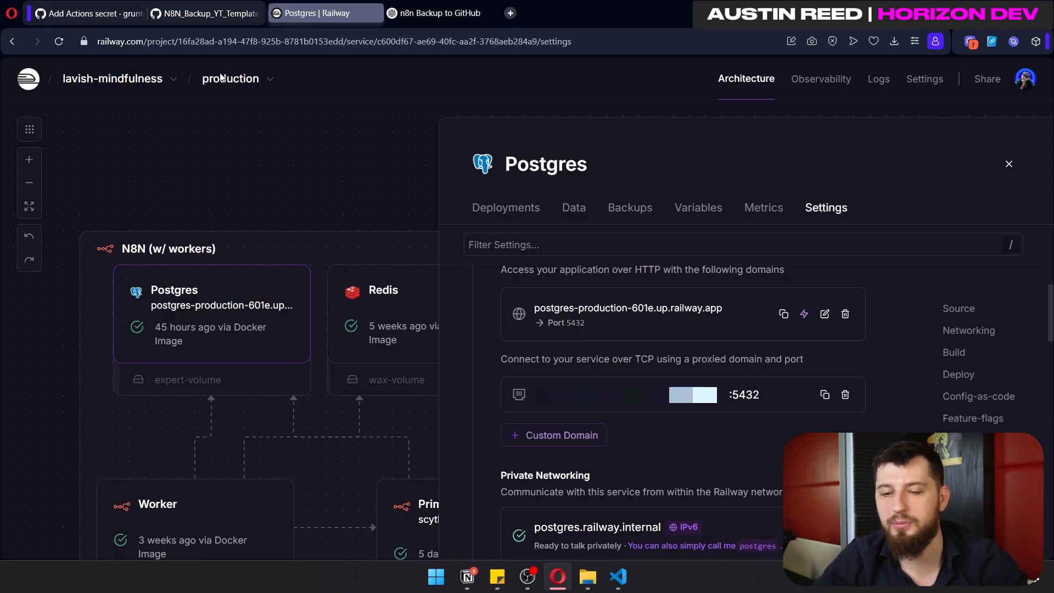
left_click(81, 12)
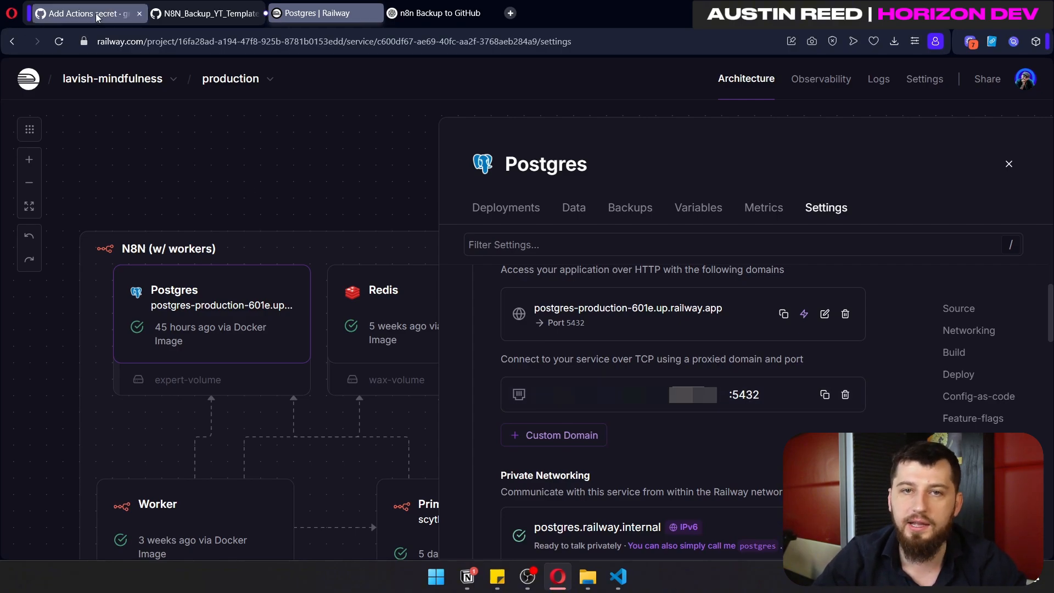
left_click(81, 12)
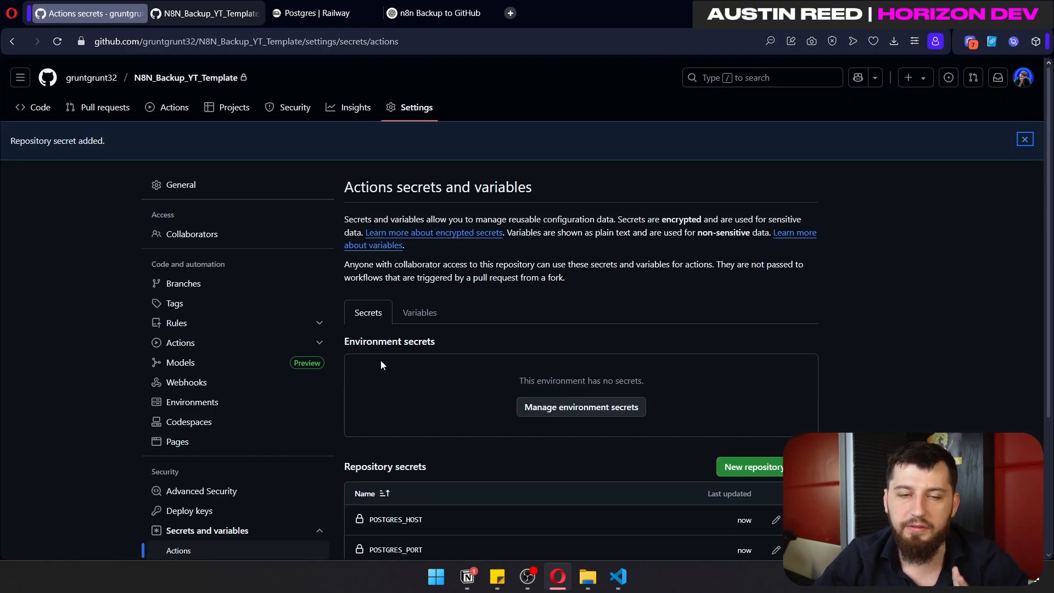
Open Railway's Postgres variables and copy the PGDATABASE value
left_click(204, 13)
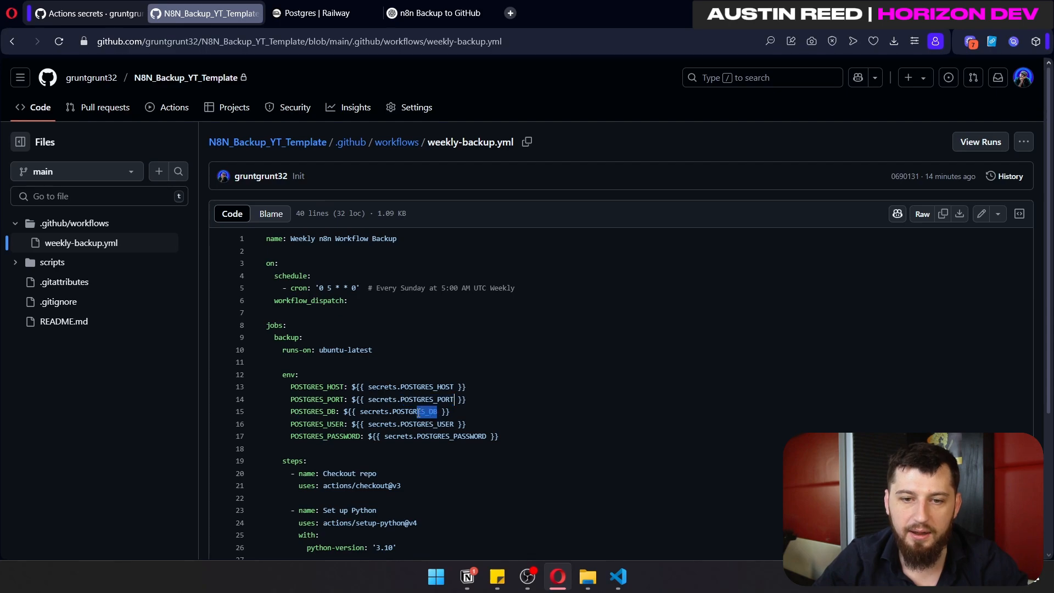
left_click(325, 12)
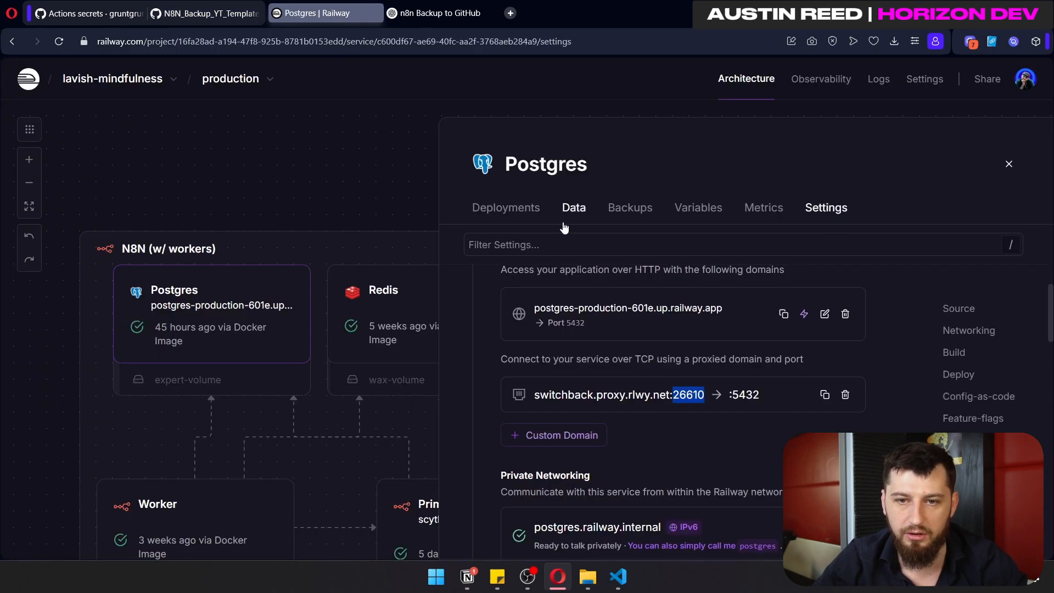
left_click(697, 207)
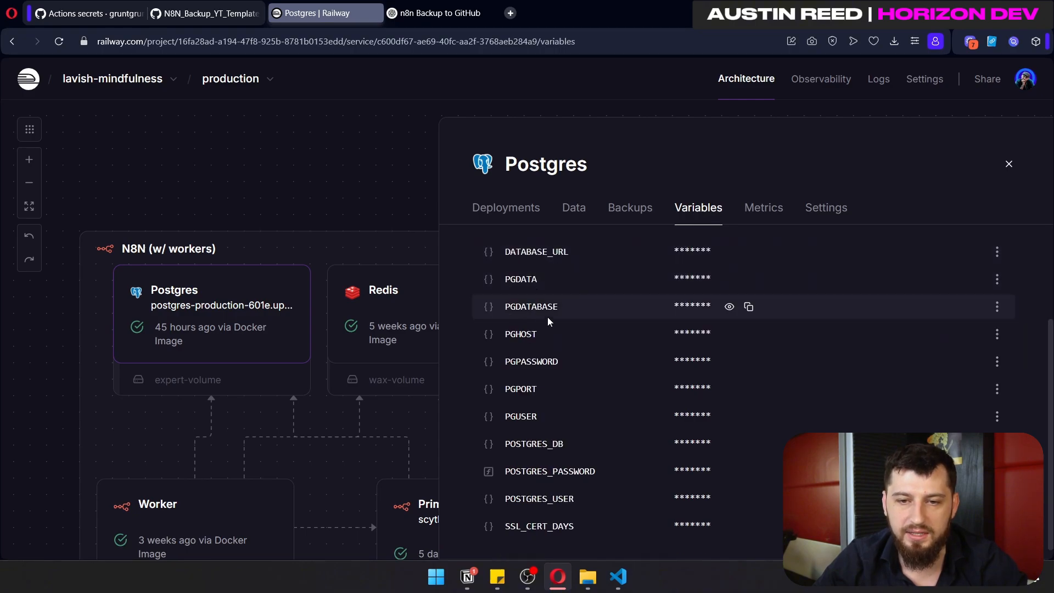
left_click(728, 306)
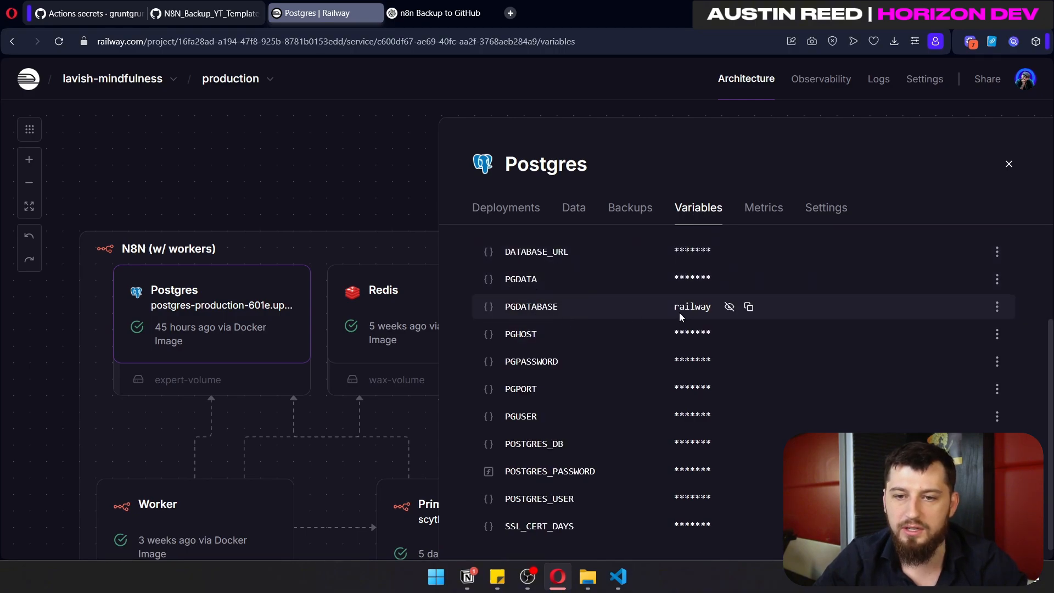
left_click(205, 13)
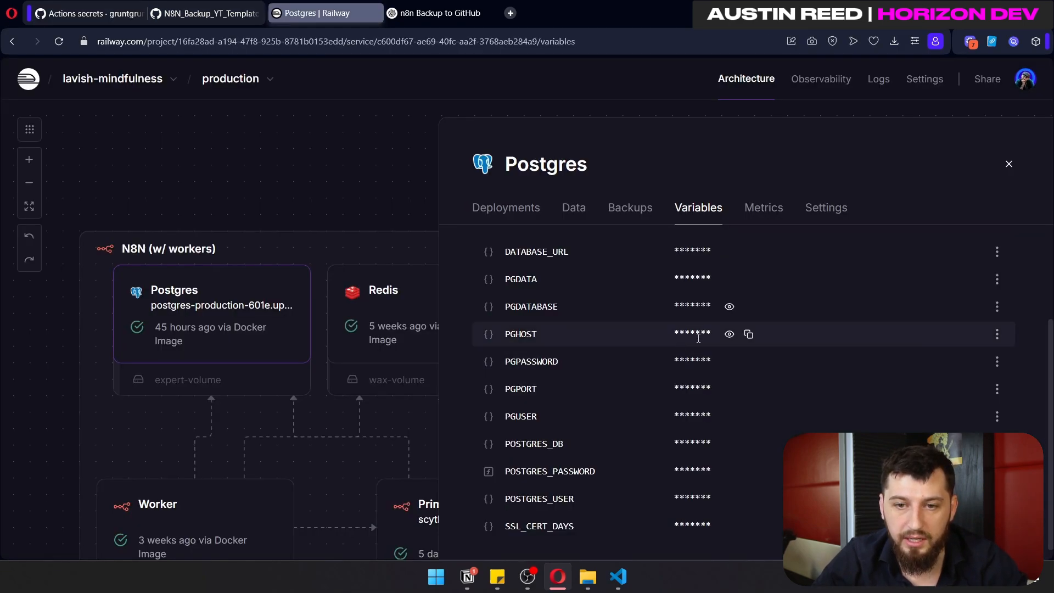
Copy the PGPASSWORD value and return to the GitHub secrets page
left_click(729, 416)
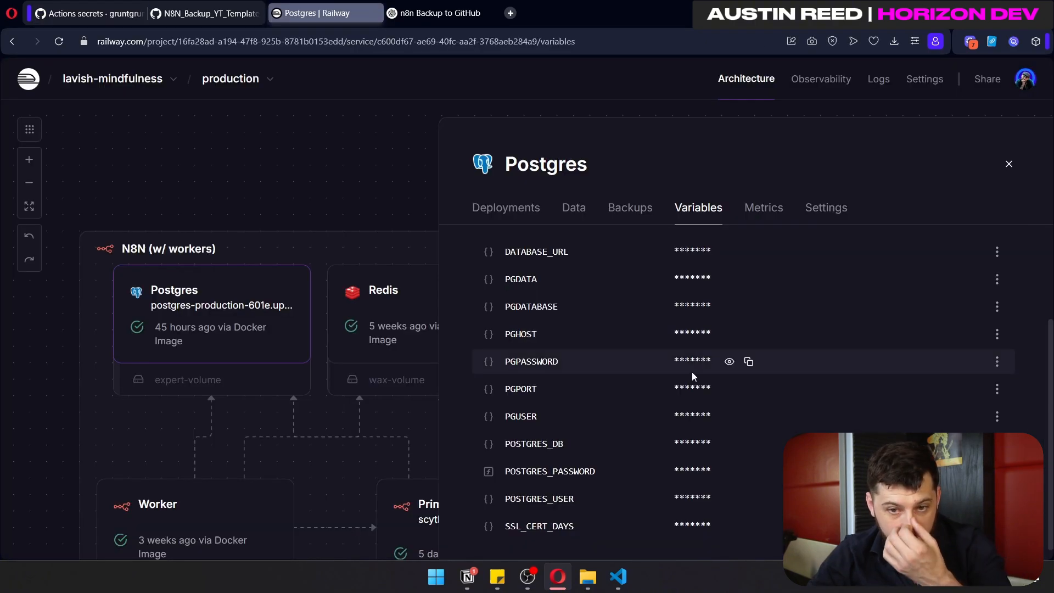
left_click(748, 361)
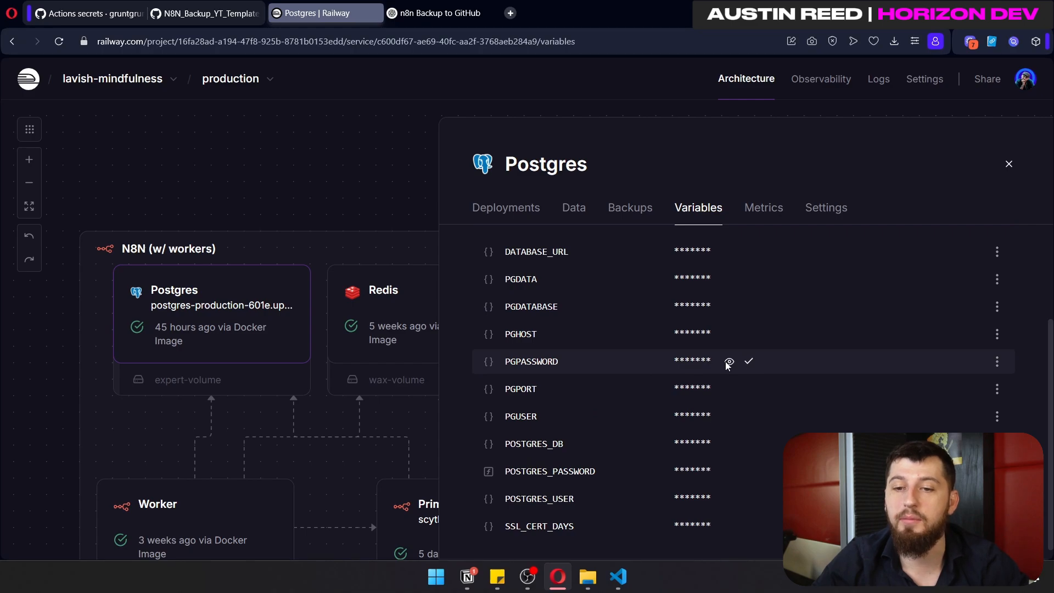
left_click(86, 13)
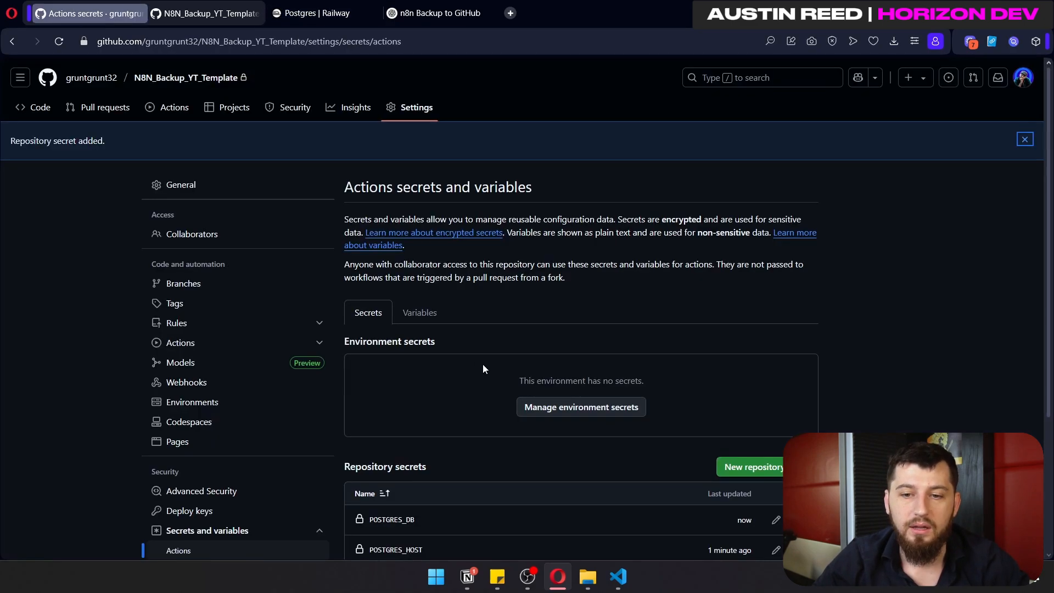
Add a POSTGRES_PASSWORD repository secret holding the copied Railway password
scroll("down", 3)
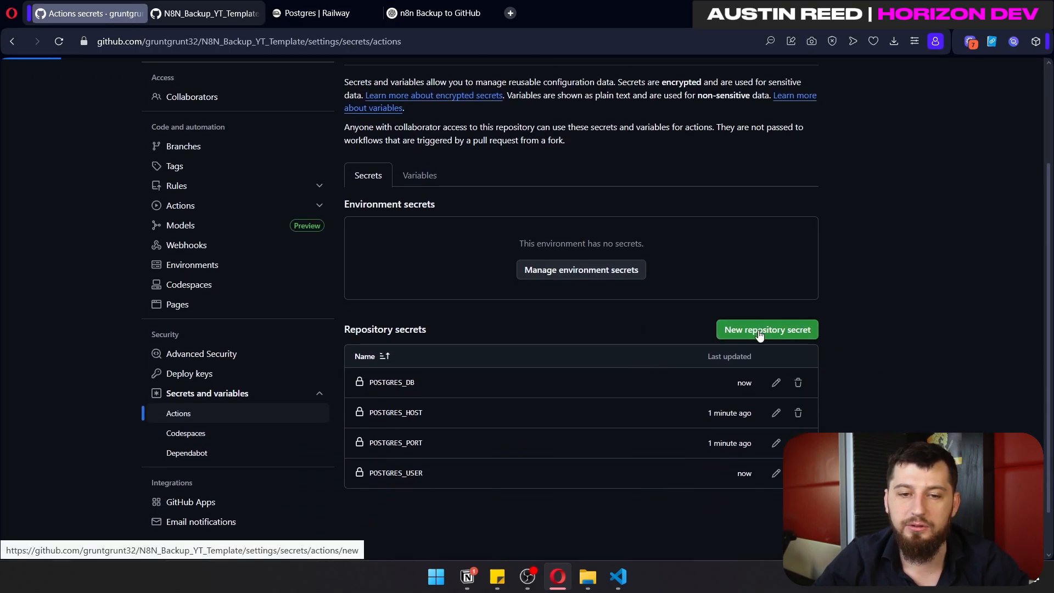
left_click(766, 330)
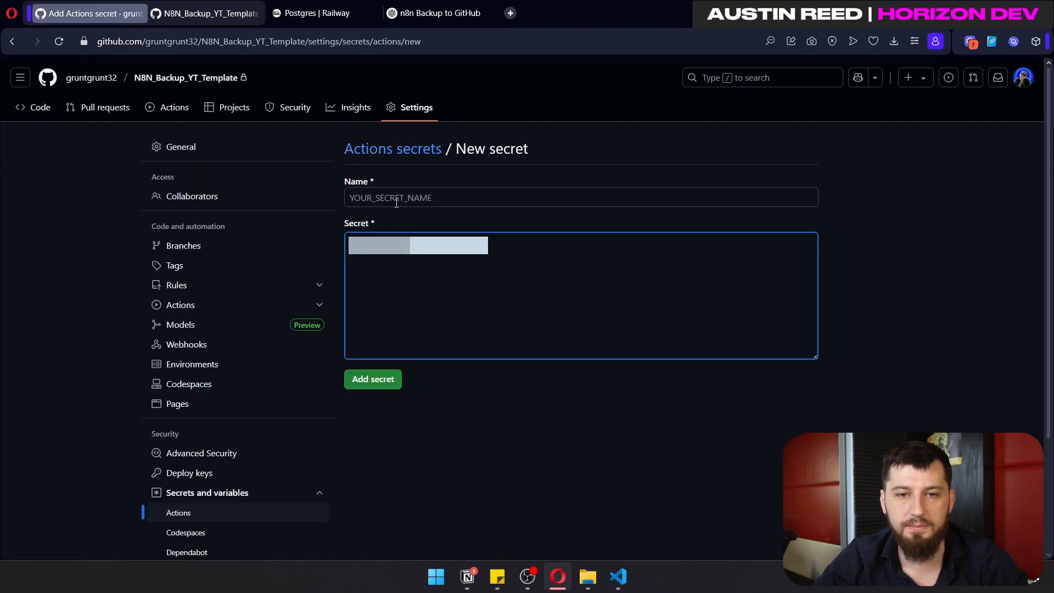
type("POSTGRES_PASSWORD")
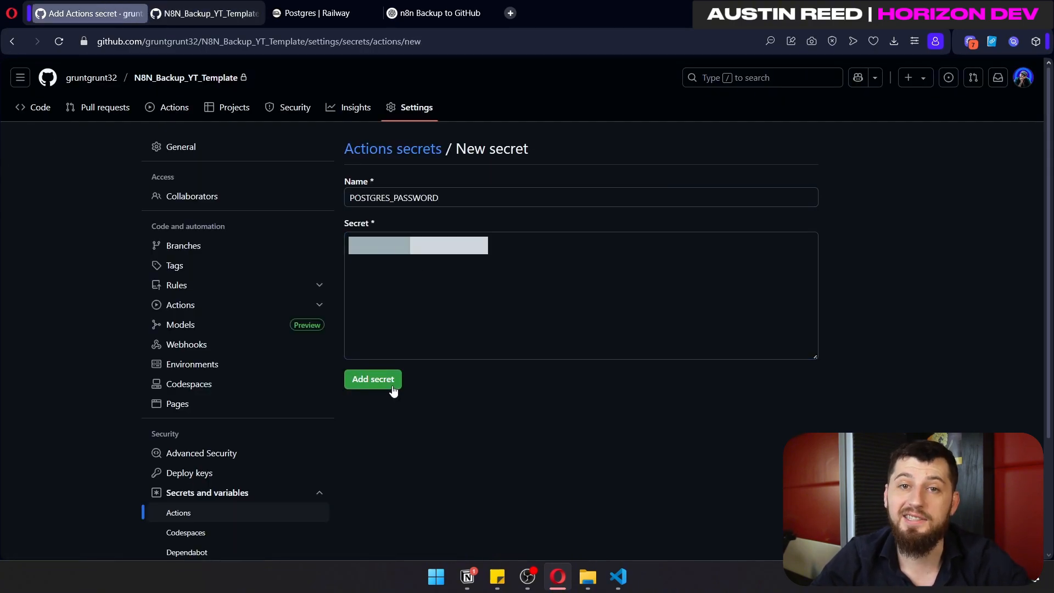
left_click(373, 379)
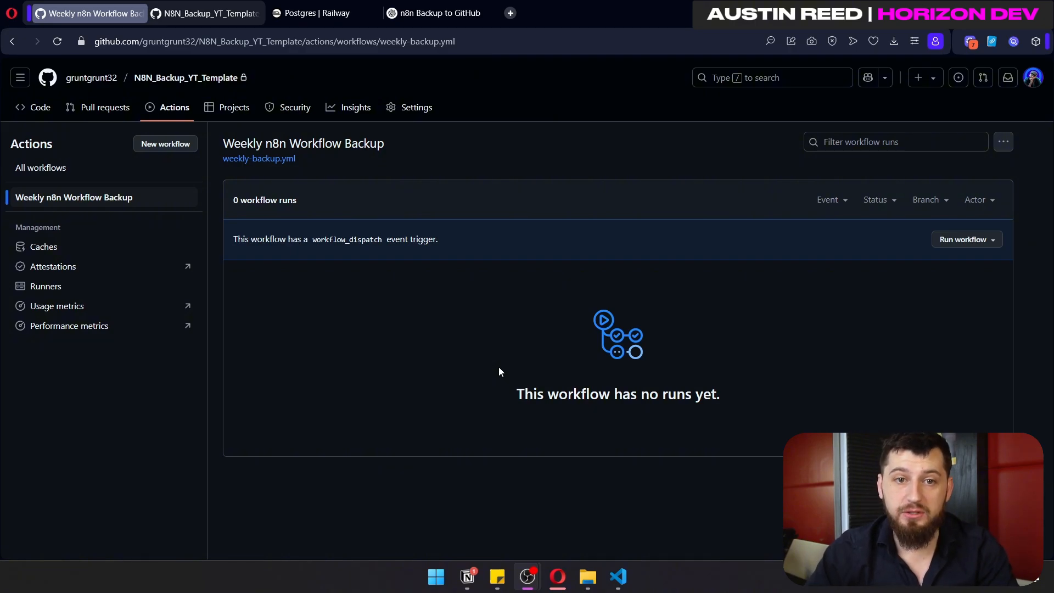
Edit weekly-backup.yml, appending 'Change' to the cron comment, and commit it
left_click(258, 158)
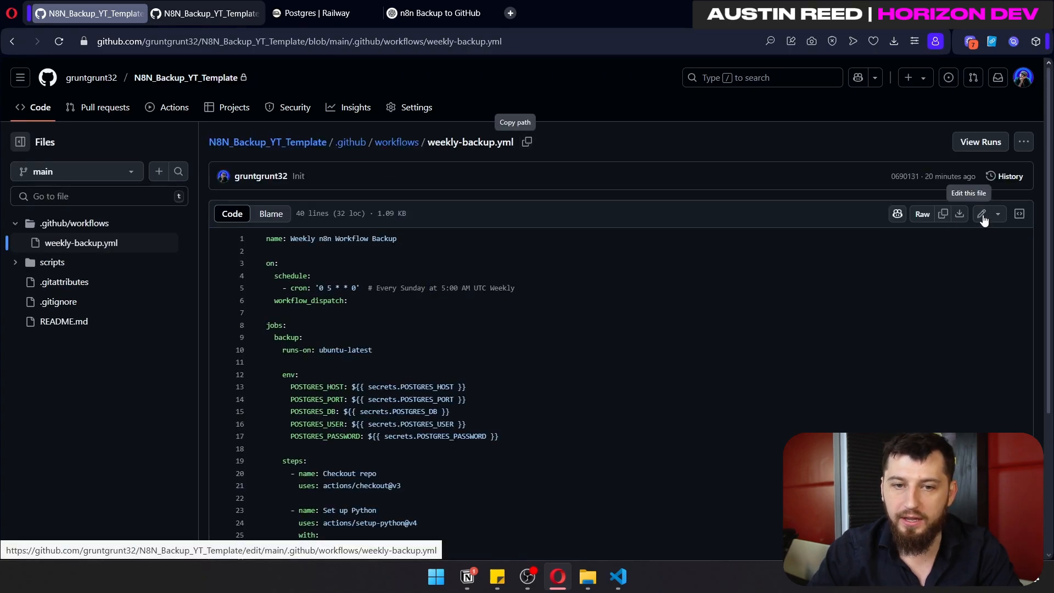
left_click(981, 214)
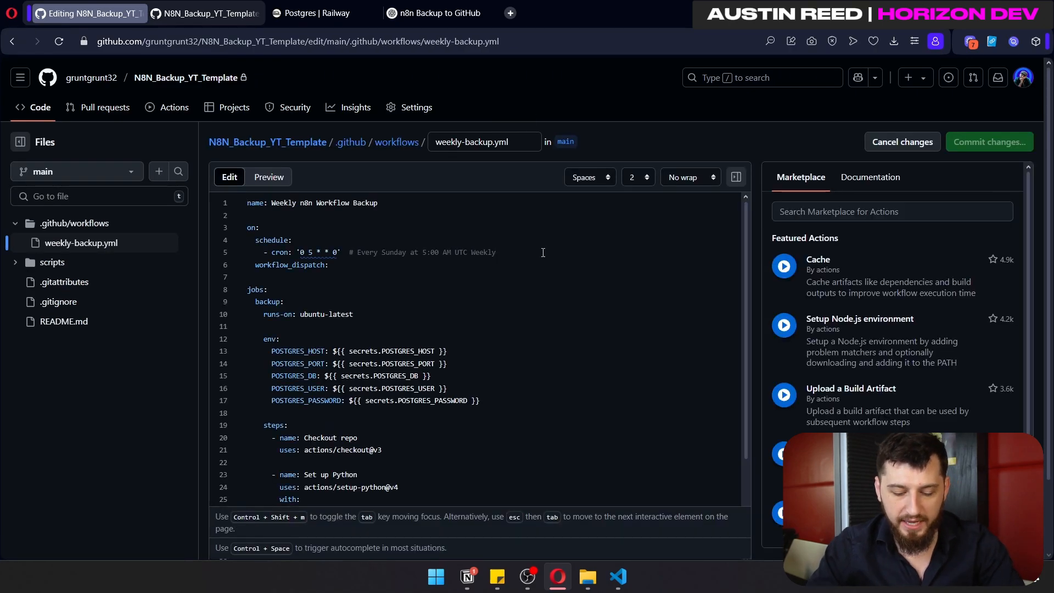
type("asdfasd")
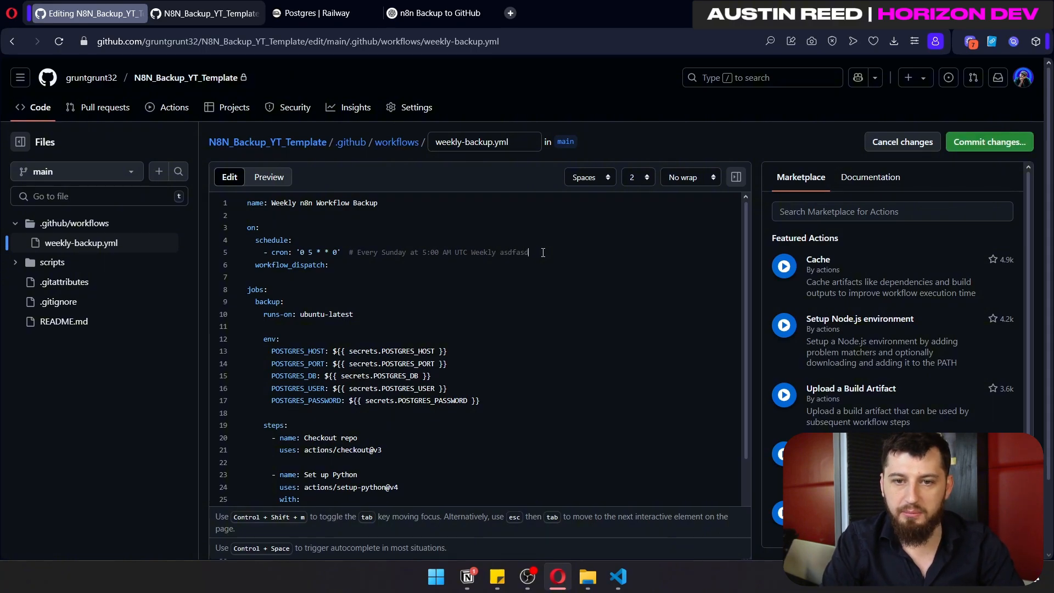
type("Change")
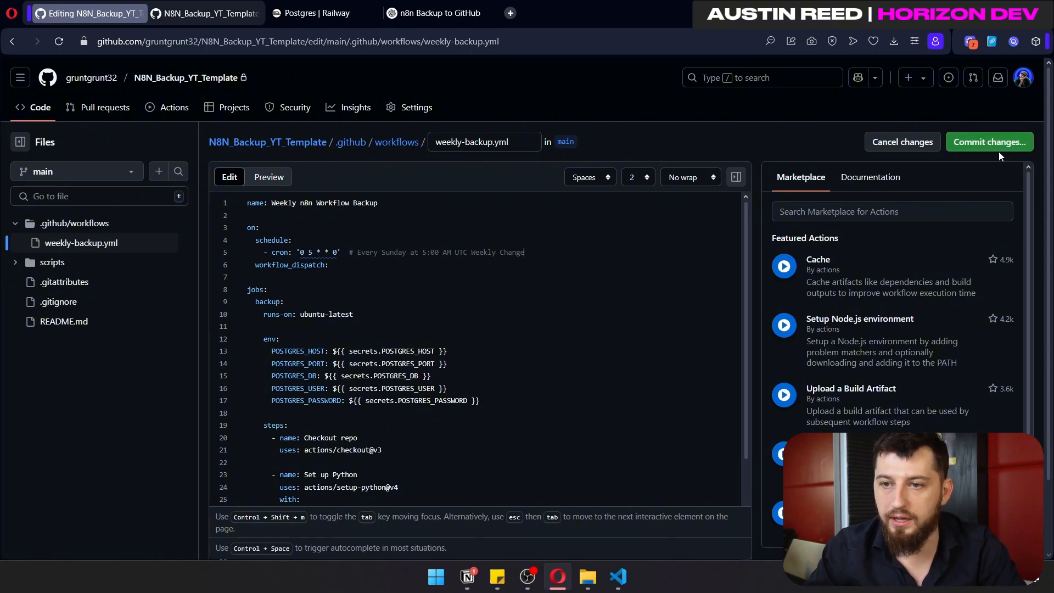
left_click(989, 141)
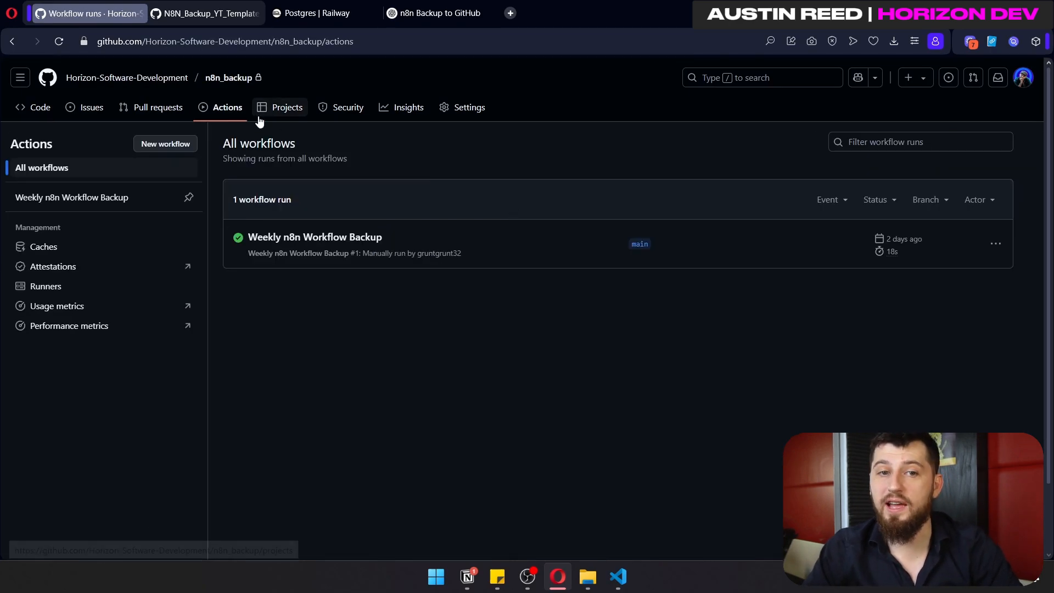
mouse_move(71, 198)
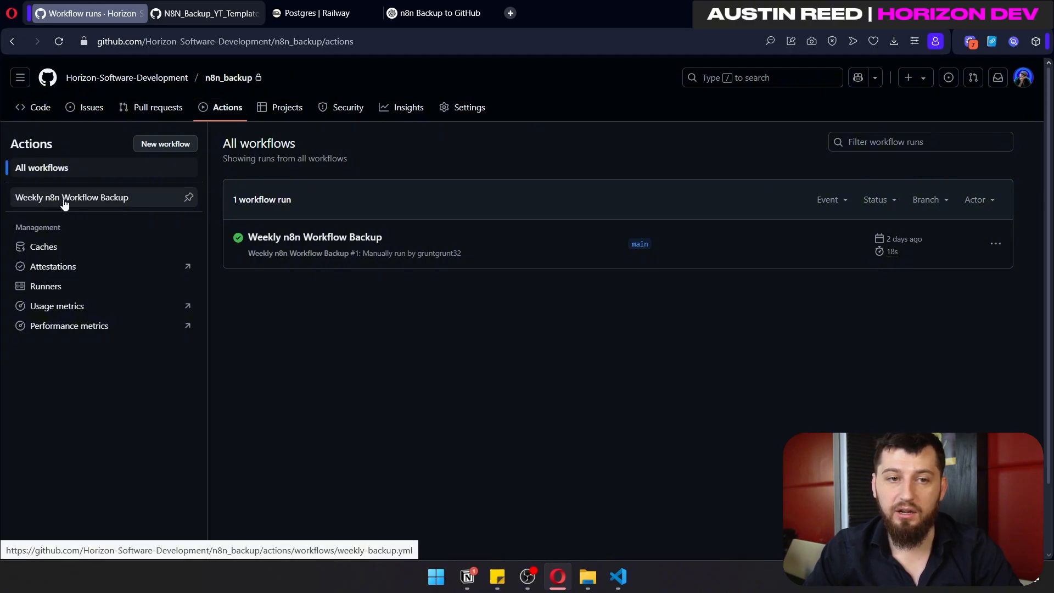
Manually run Weekly n8n Workflow Backup again and open run #2's summary
left_click(71, 197)
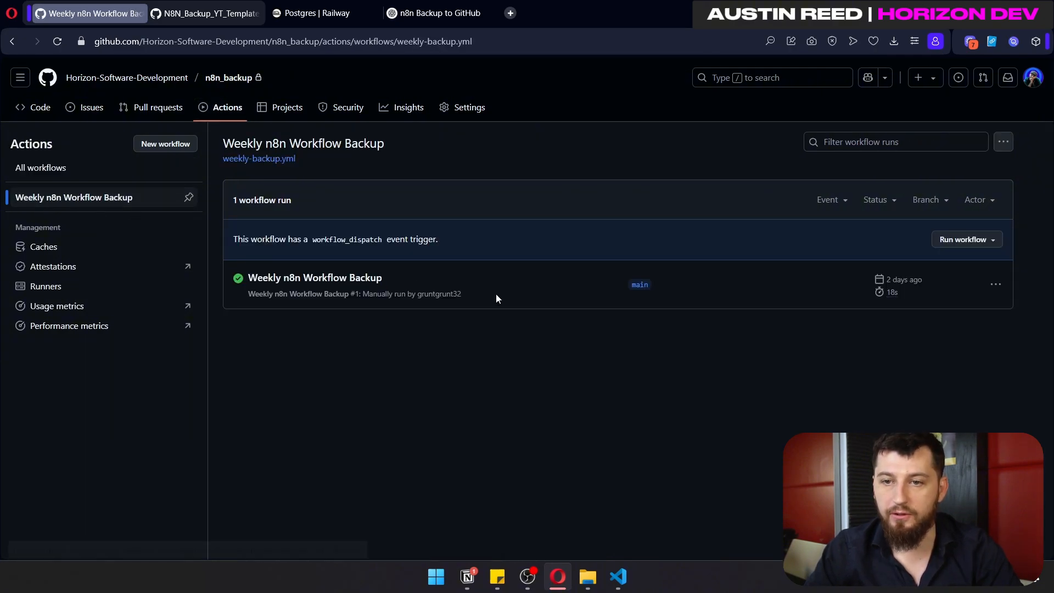
left_click(963, 239)
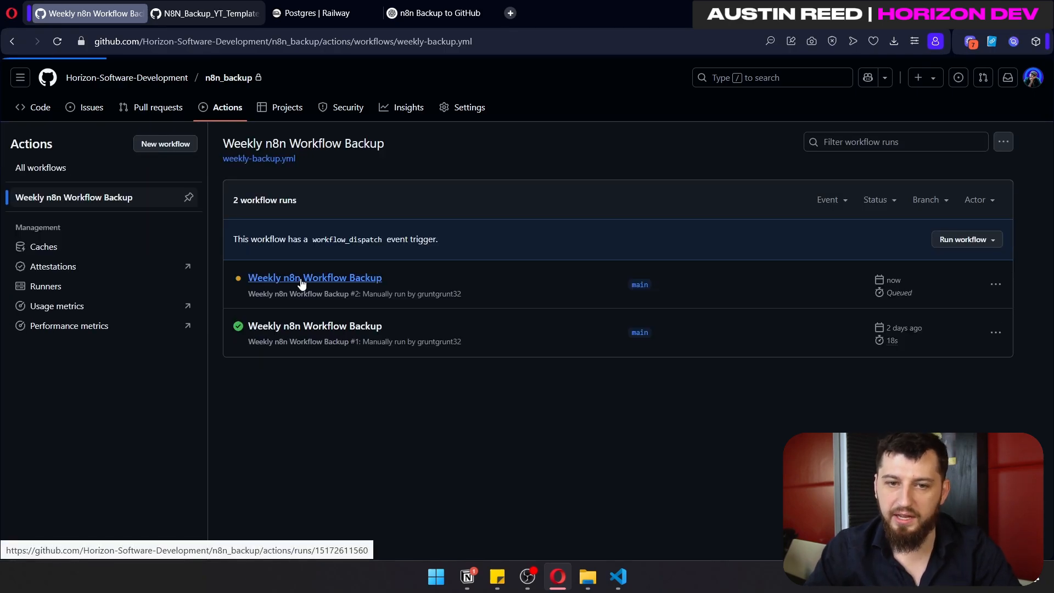
left_click(314, 277)
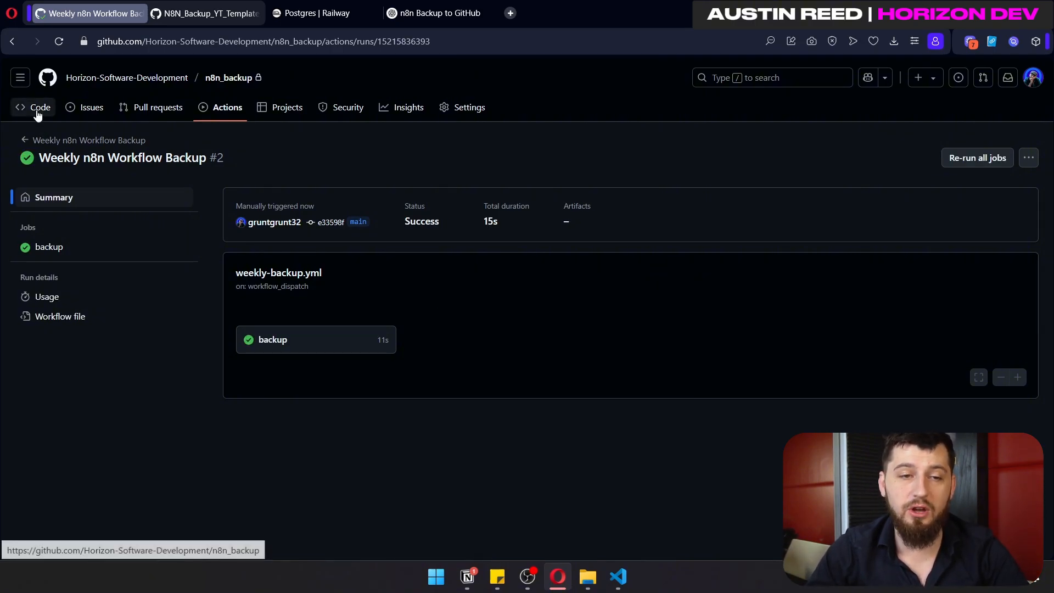
Open n8n-backup-2025-05-23.zip (1.15 MB) from the repository's Code file list
left_click(40, 107)
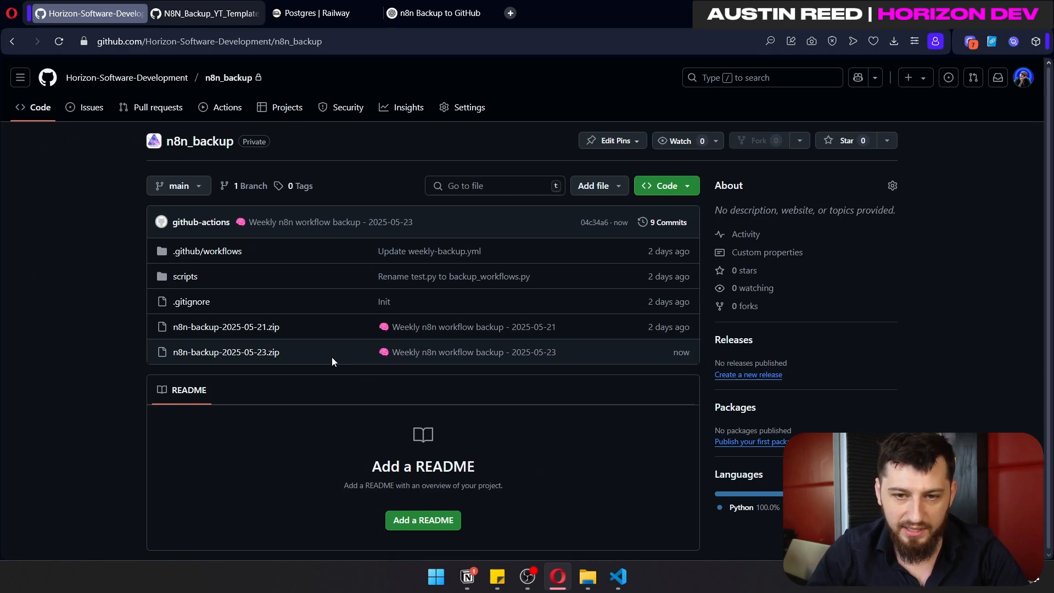
double_click(226, 352)
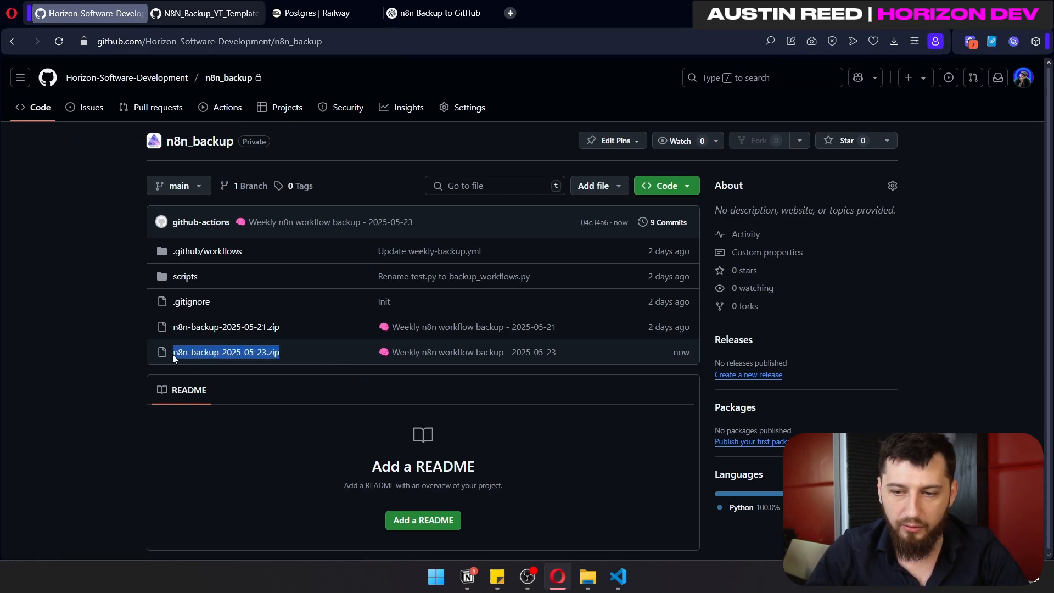
right_click(225, 352)
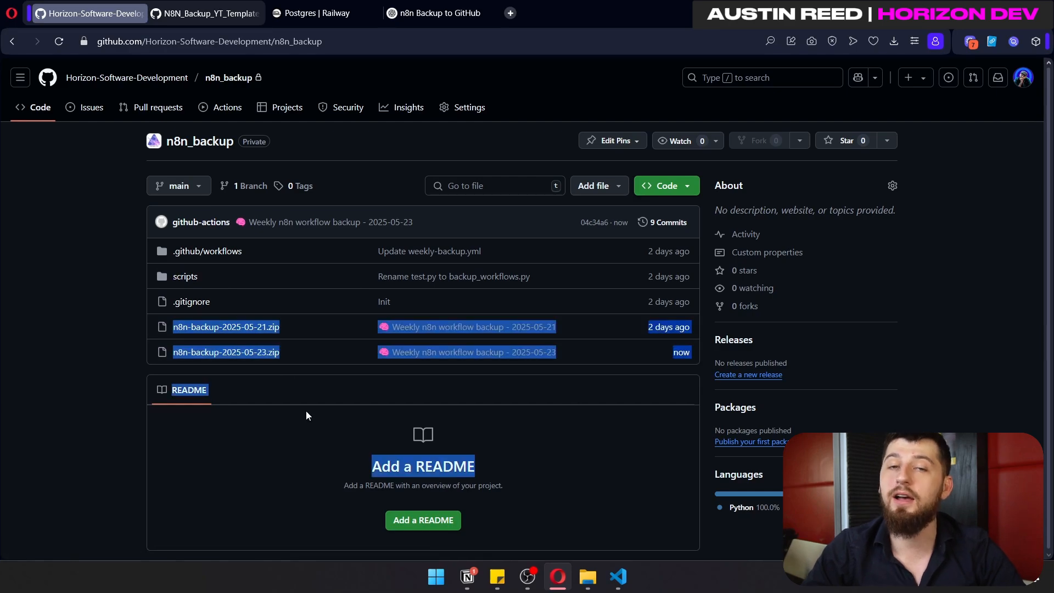
right_click(225, 352)
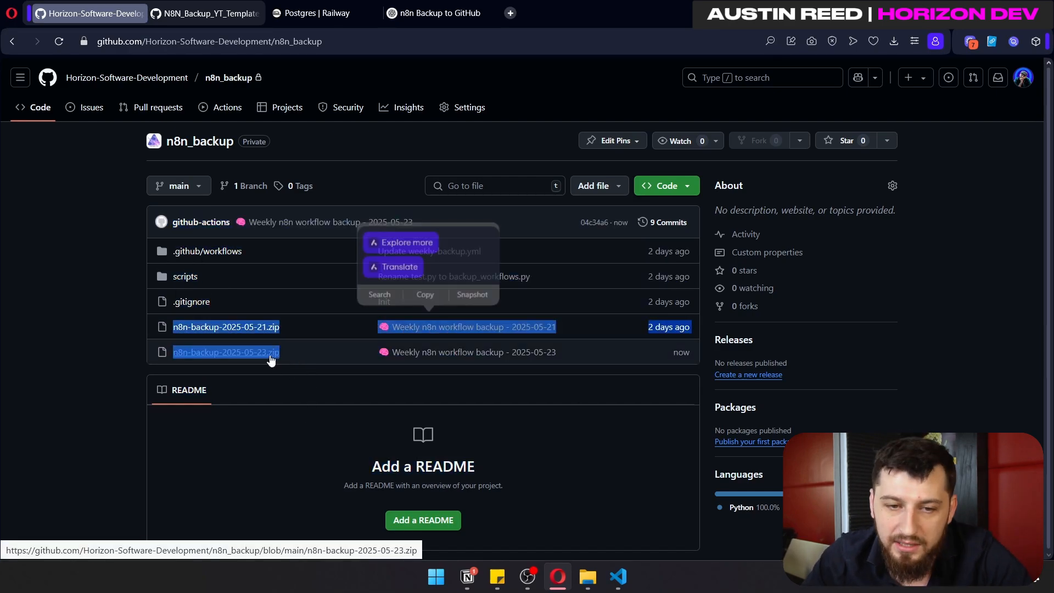
left_click(225, 351)
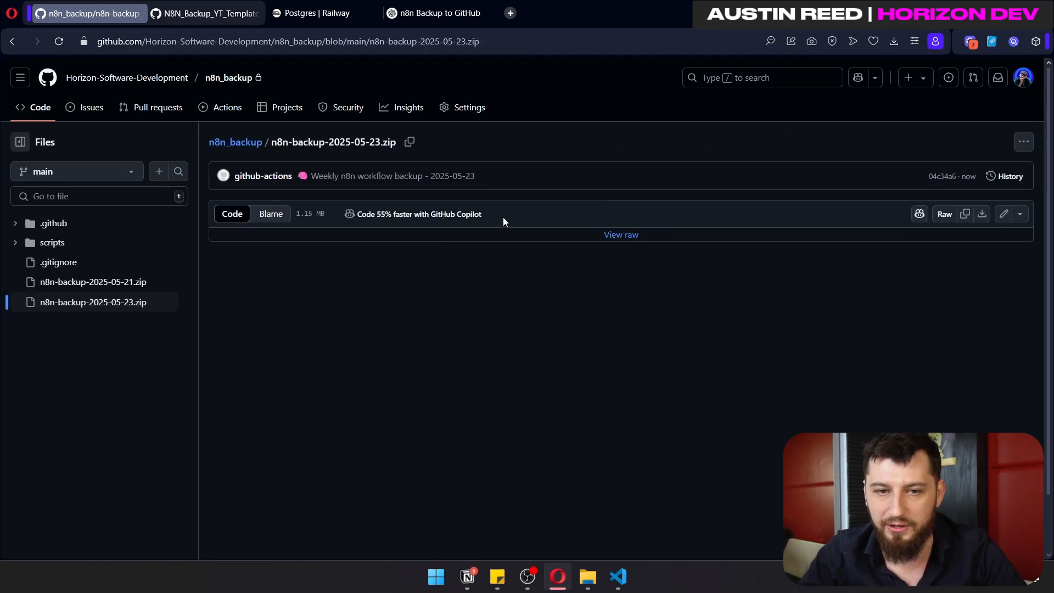
Download the backup zip, check its 36 JSON files in WinRAR, and open a new tab
left_click(982, 213)
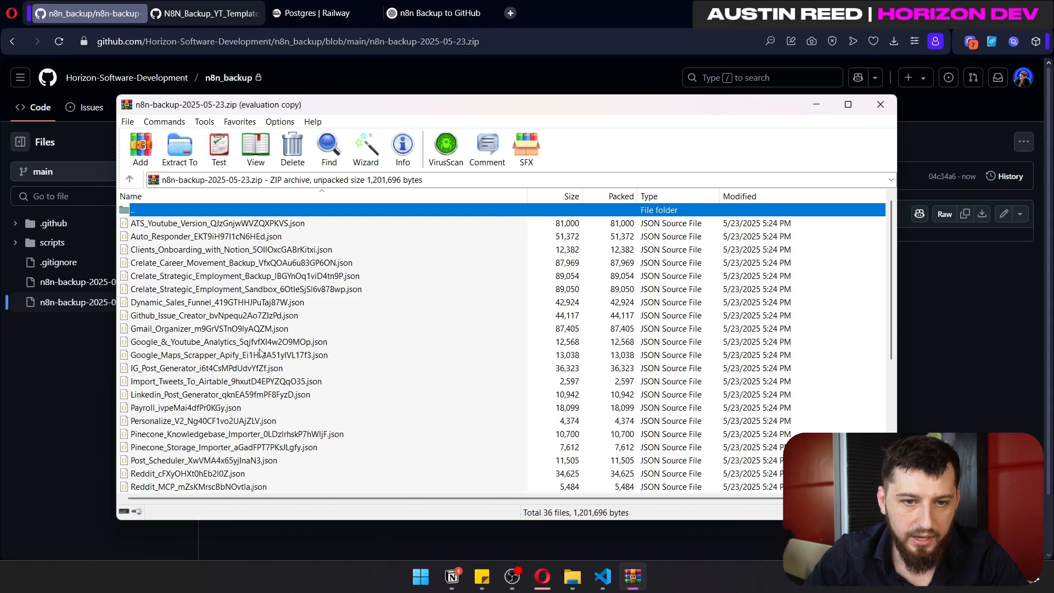
left_click(208, 328)
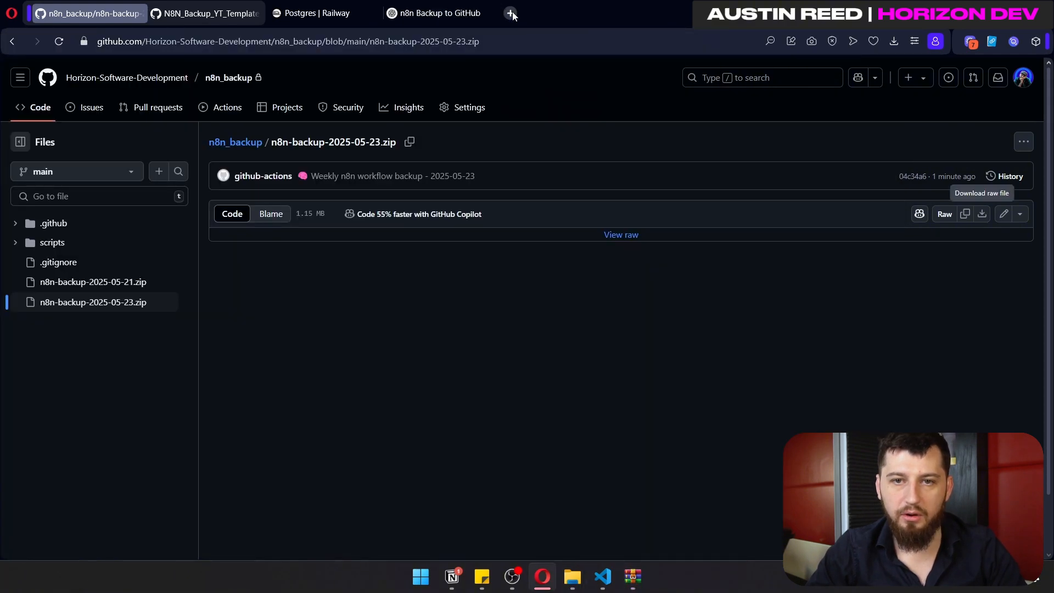
left_click(511, 13)
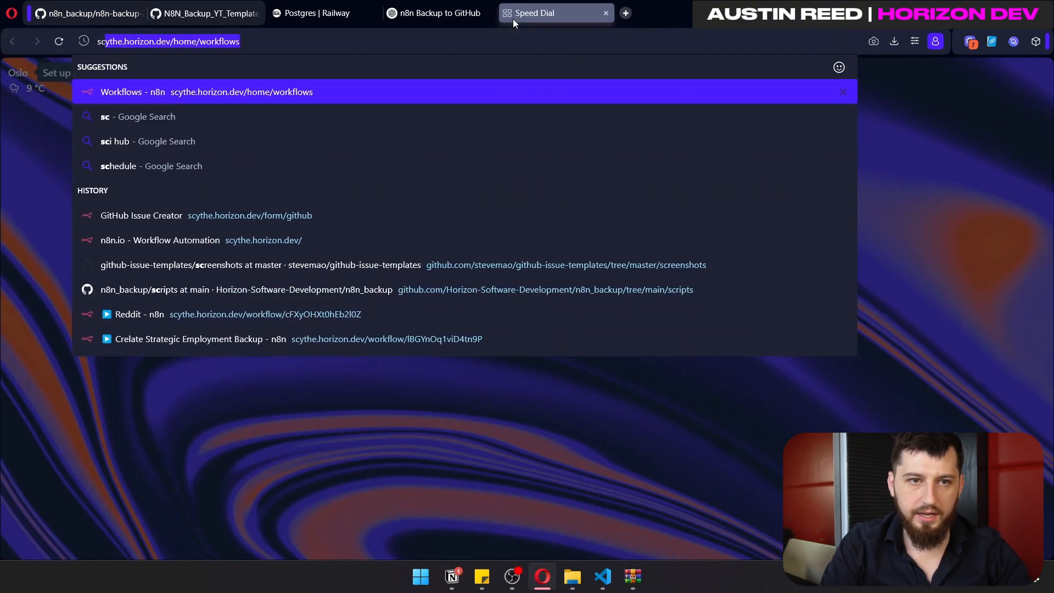